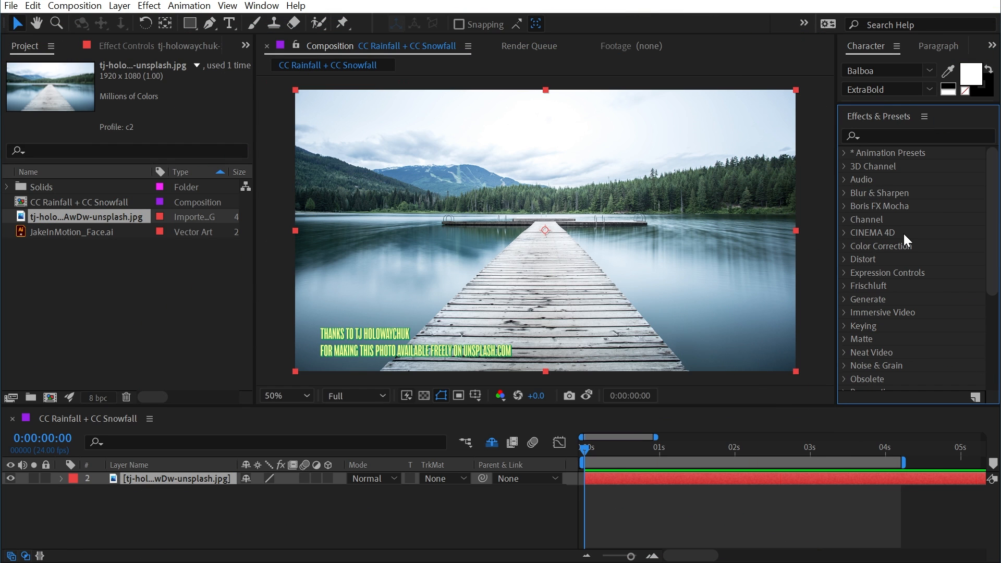
- Scroll Effects & Presets down and expand the Simulation category to reach CC Rainfall
scroll(down, 3)
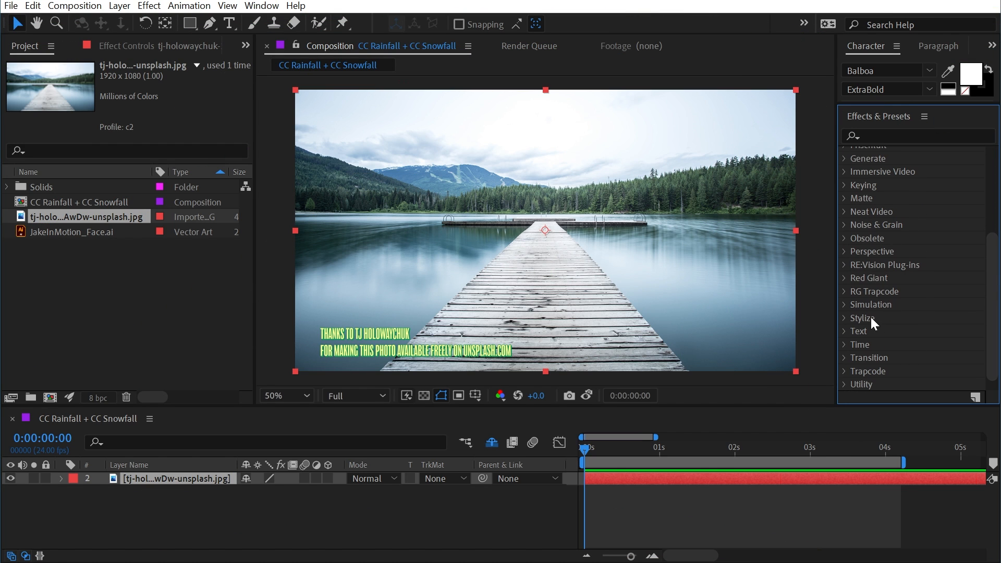
click(869, 304)
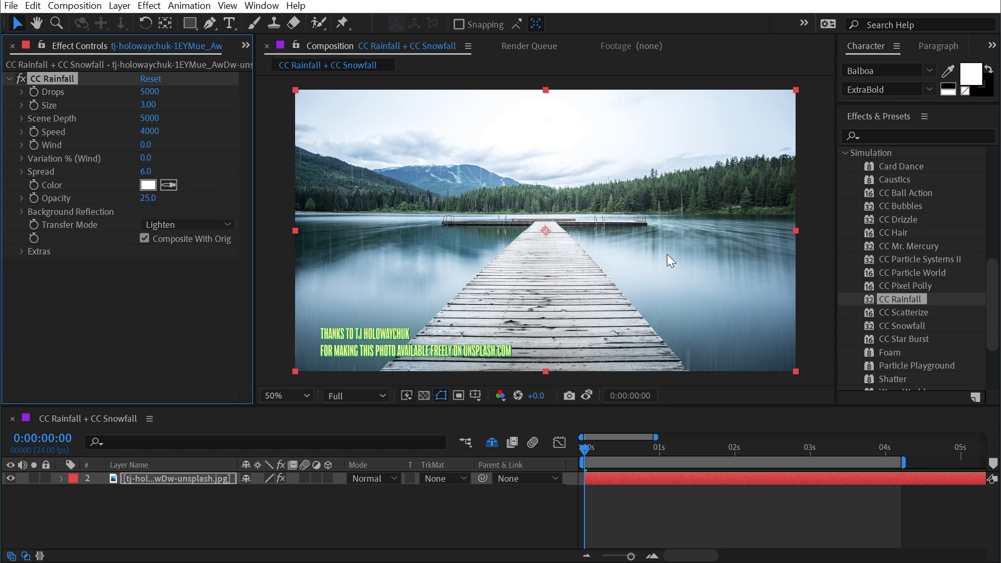
mouse_move(375, 182)
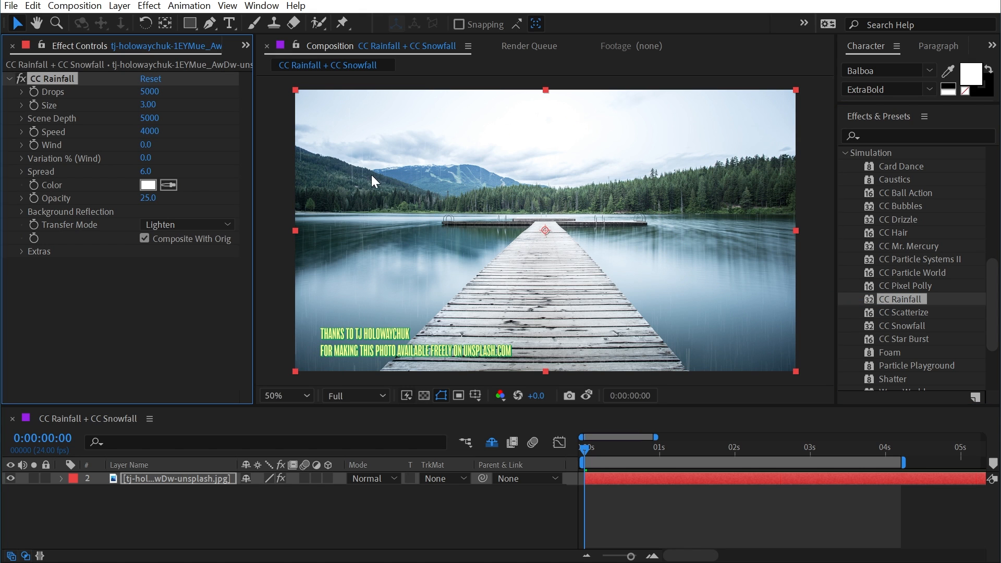
mouse_move(407, 177)
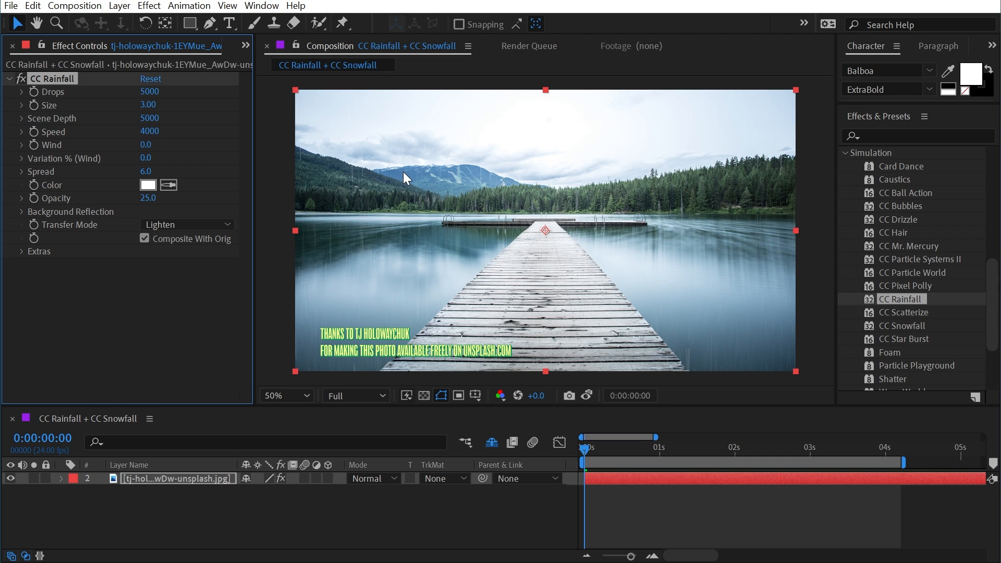
mouse_move(615, 421)
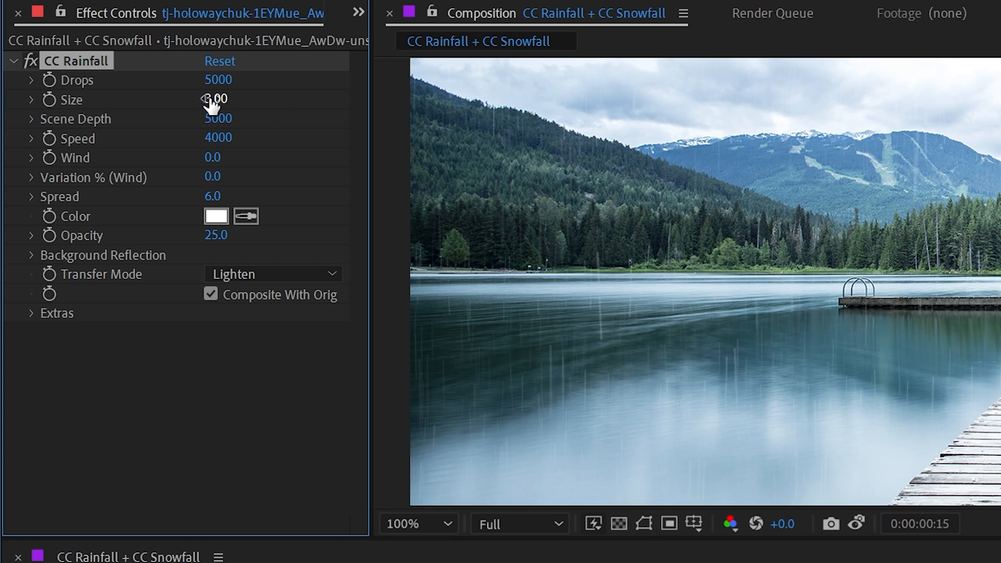
drag(215, 99, 236, 99)
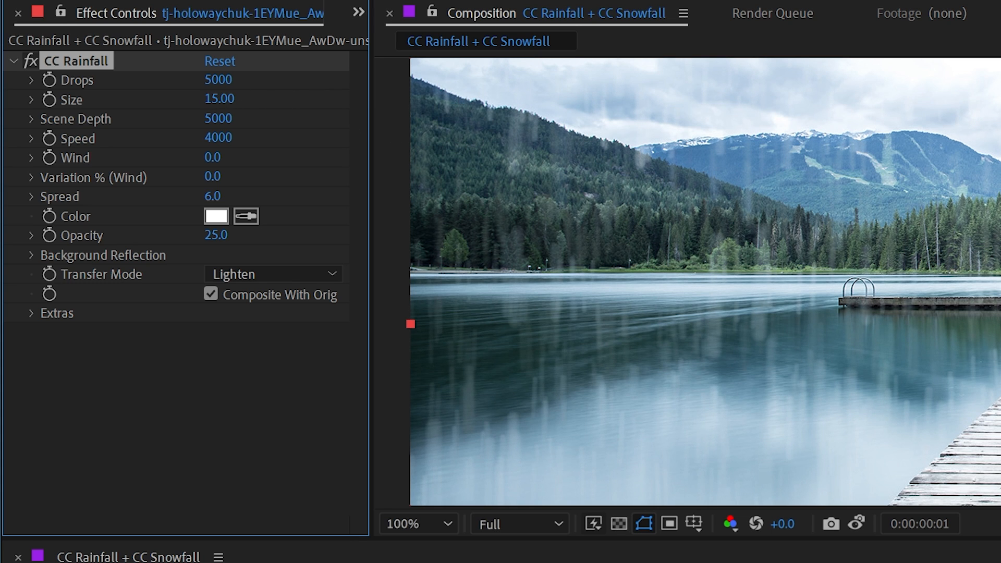
mouse_move(710, 370)
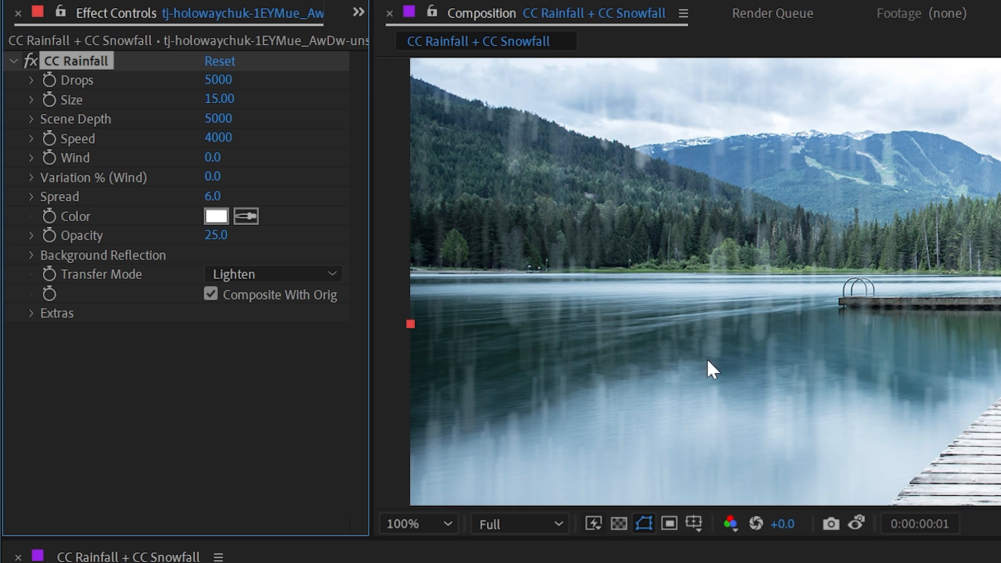
mouse_move(759, 348)
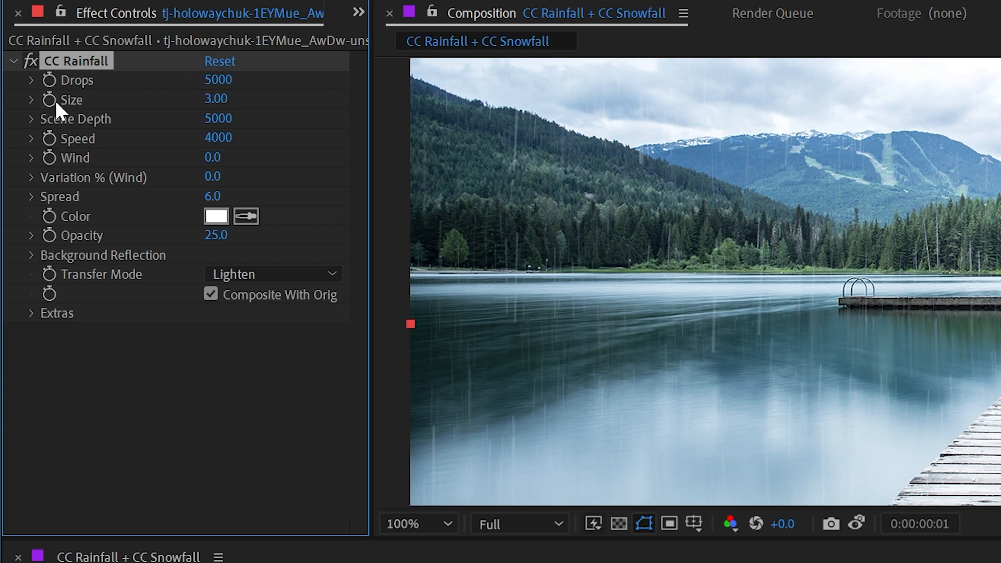
mouse_move(112, 137)
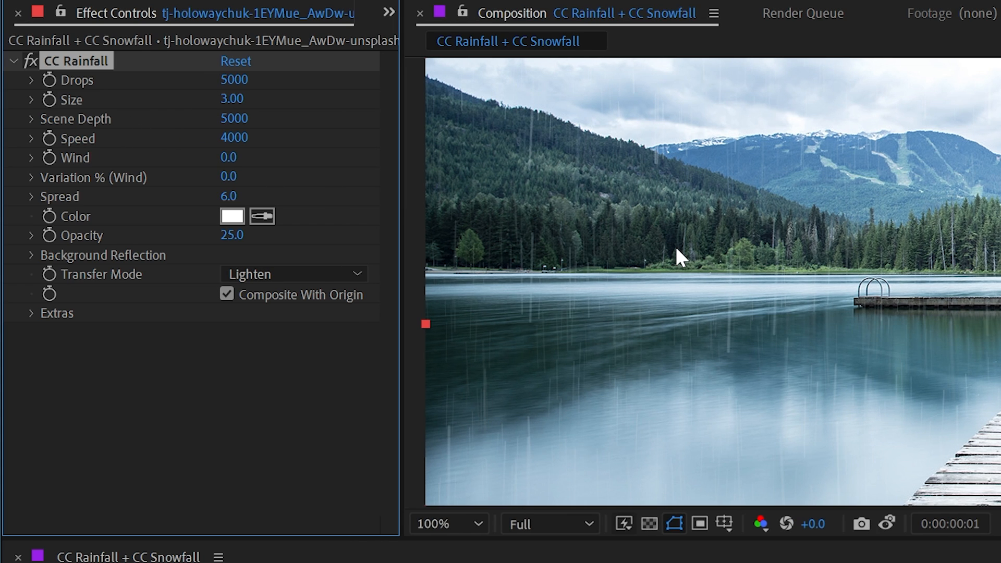
mouse_move(719, 267)
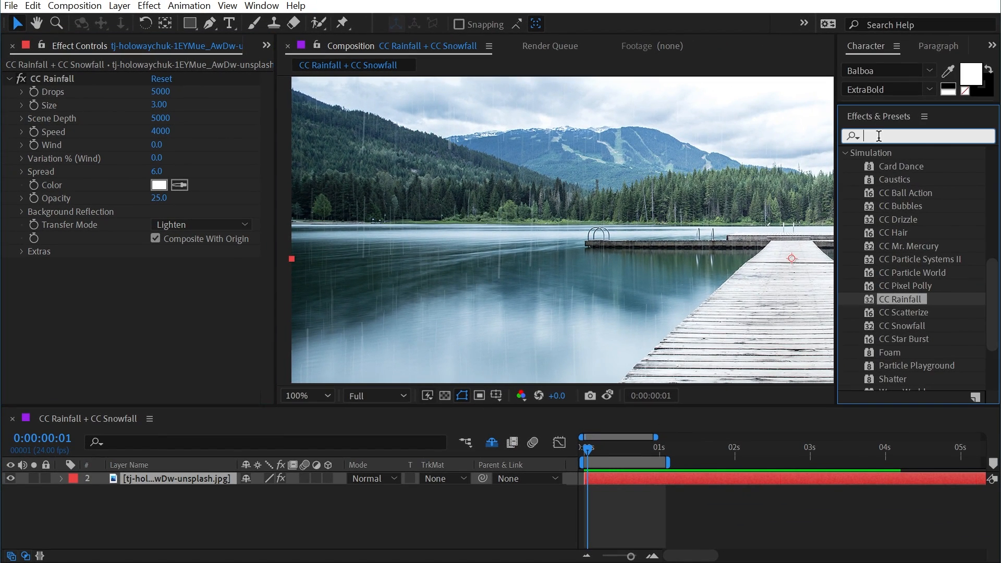
- Apply a black Fill effect, then scrub CC Rainfall's Scene Depth deeper and back
text(fill)
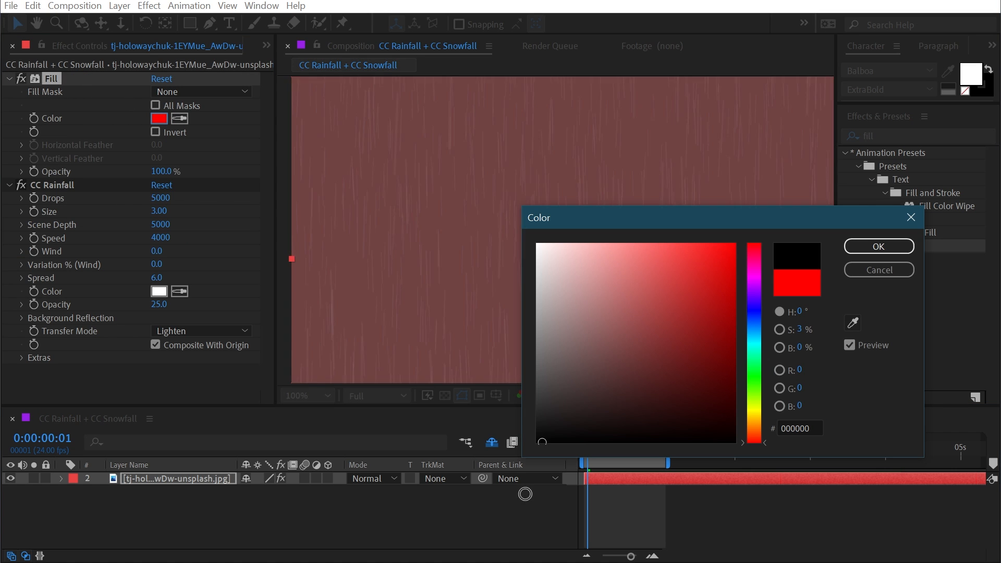
click(878, 247)
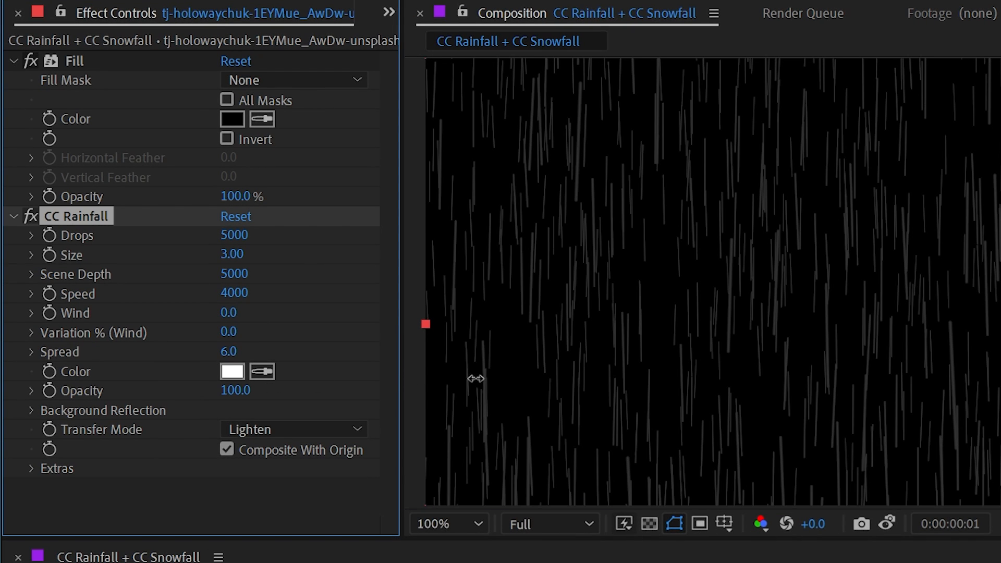
mouse_move(590, 287)
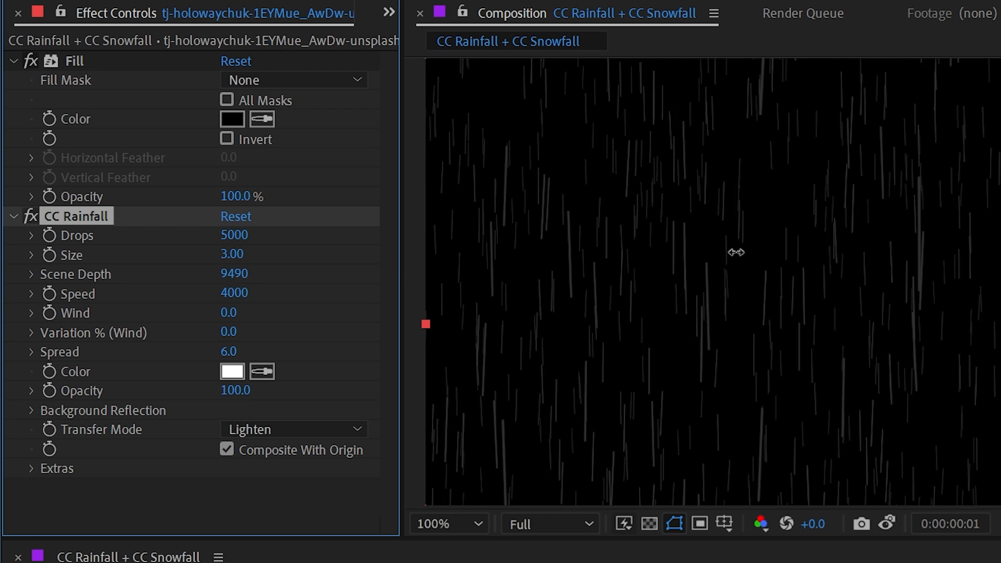
drag(736, 251, 605, 282)
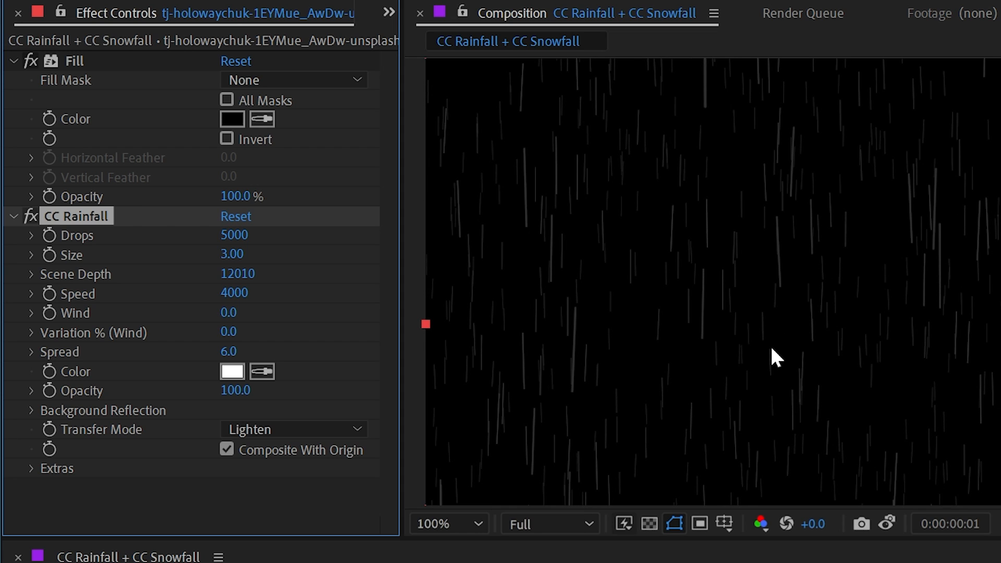
mouse_move(823, 318)
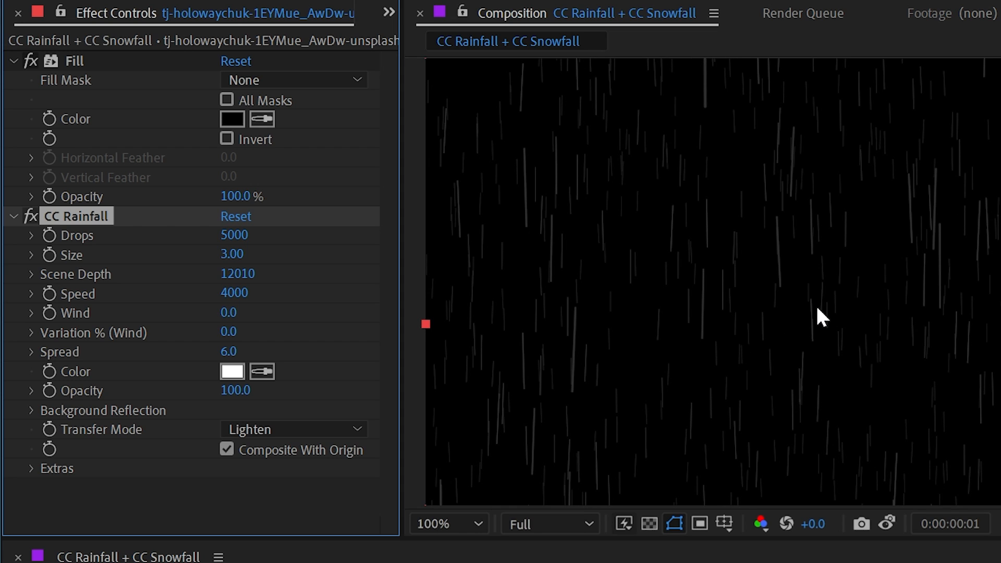
mouse_move(794, 276)
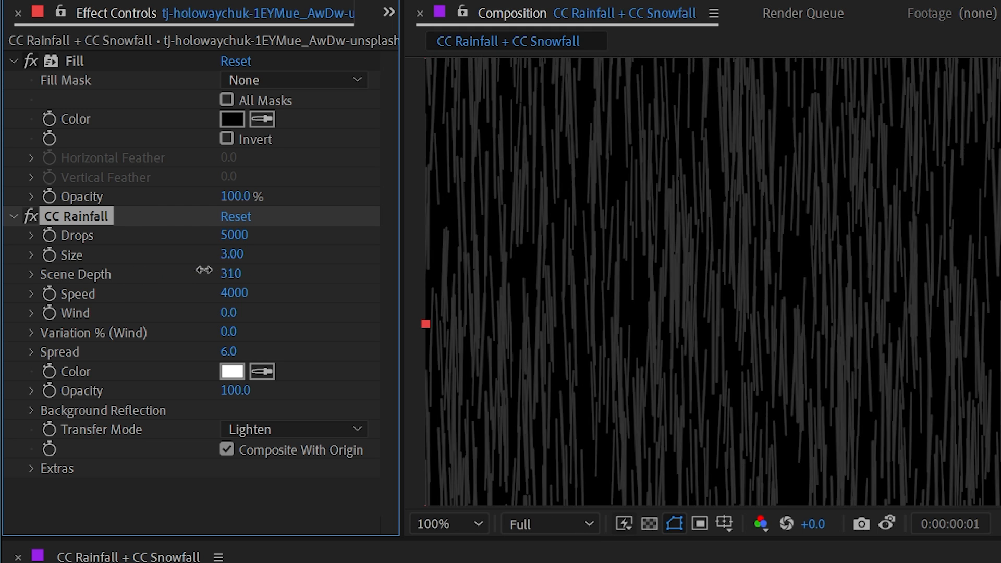
drag(231, 274, 255, 274)
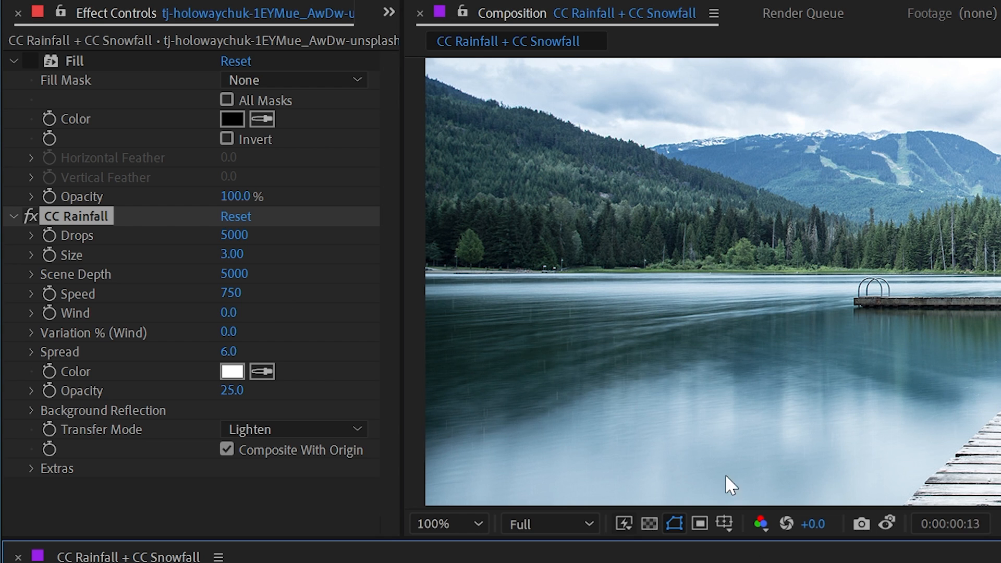
mouse_move(680, 267)
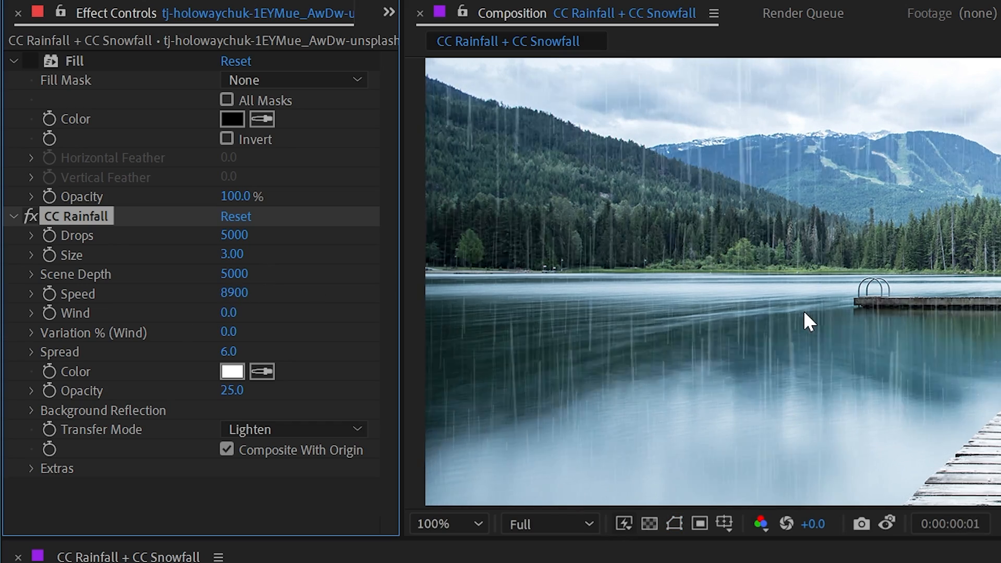
mouse_move(294, 336)
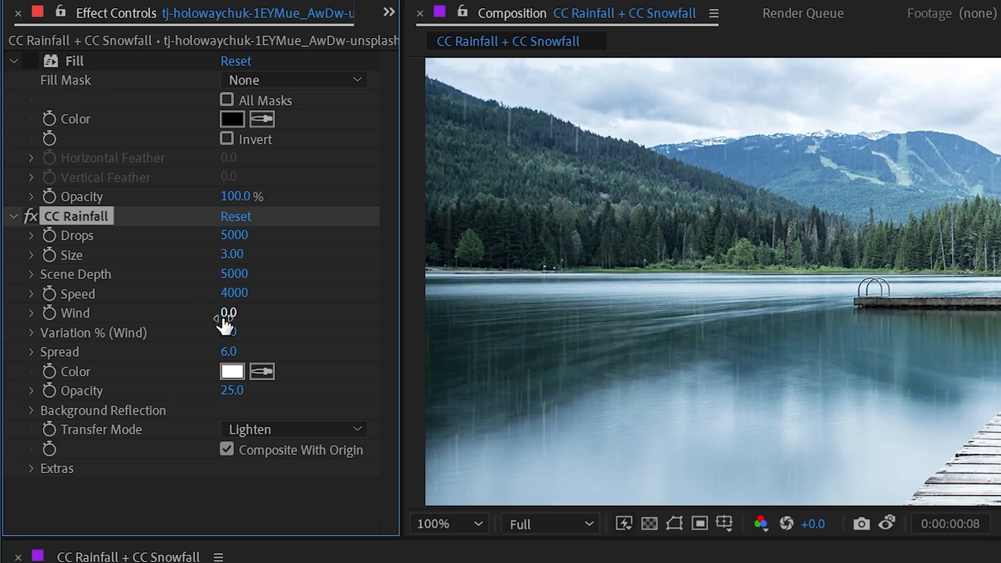
- Scrub CC Rainfall Wind sideways, then reverse it to -4830 with Spread 47.8
drag(227, 312, 239, 312)
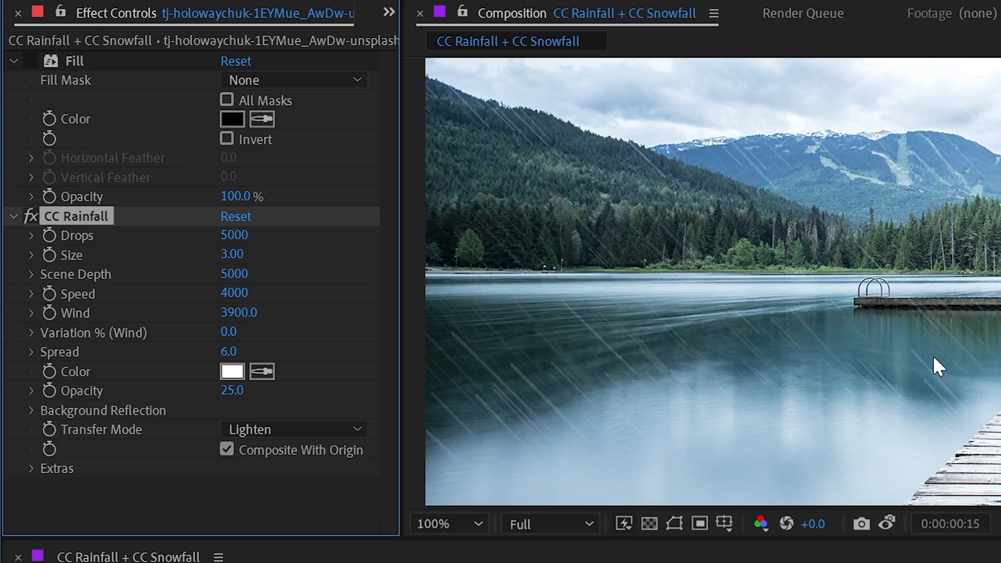
drag(239, 312, 83, 322)
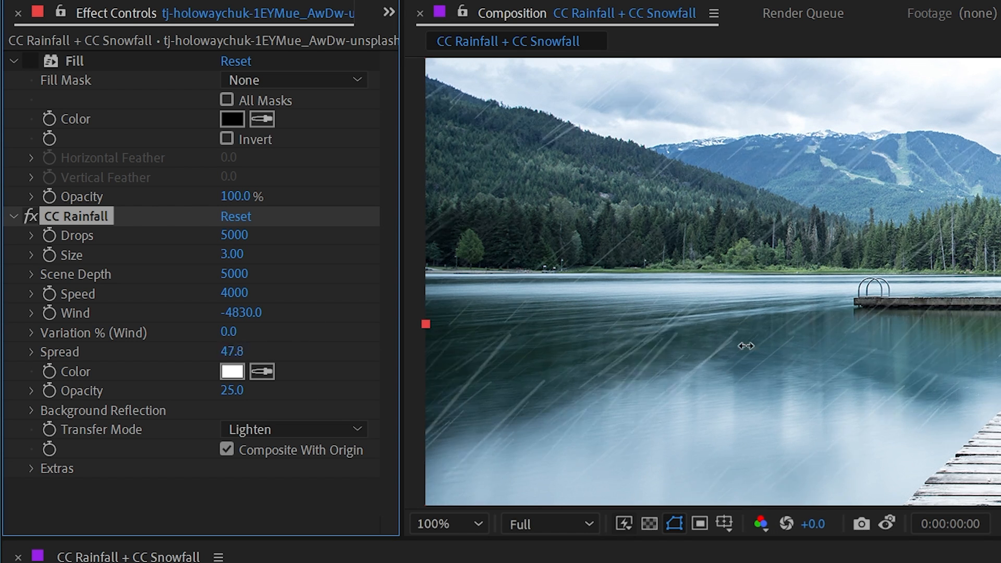
- Scrub Spread wider, then enter 0.0 for Wind and restore Spread to 6.0
drag(746, 346, 527, 327)
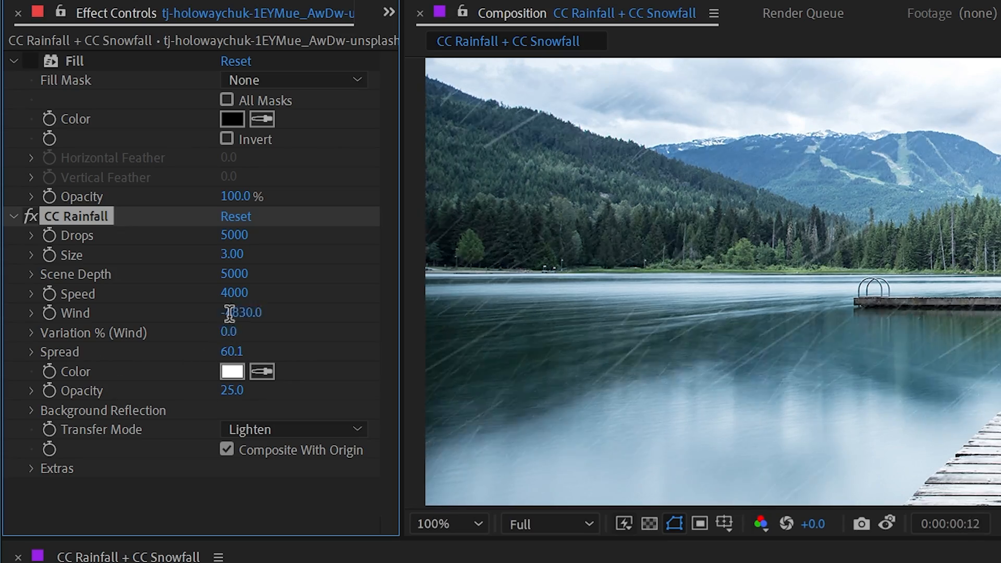
text(0.0)
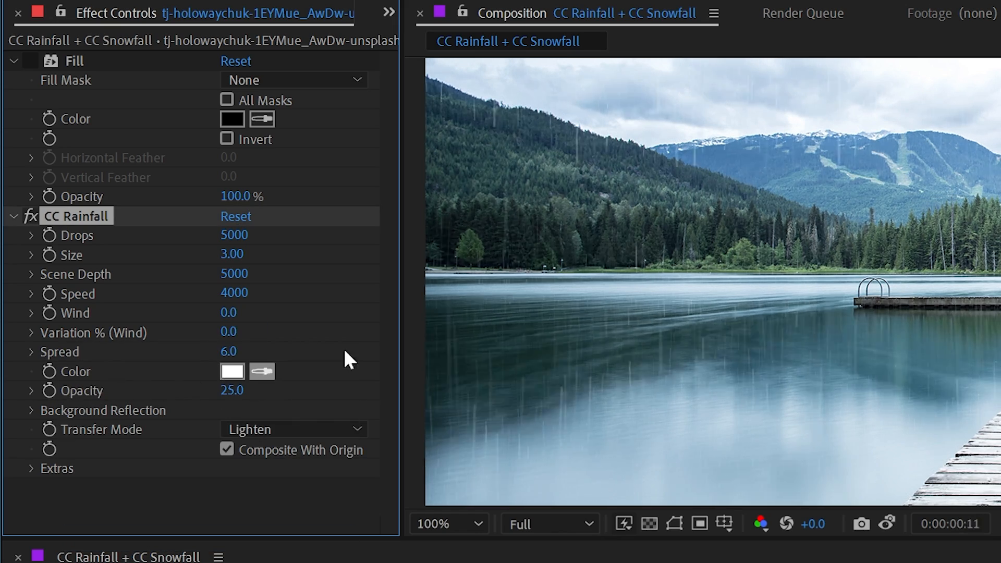
- Make the raindrops bright magenta and move the current time to frame 7
click(231, 371)
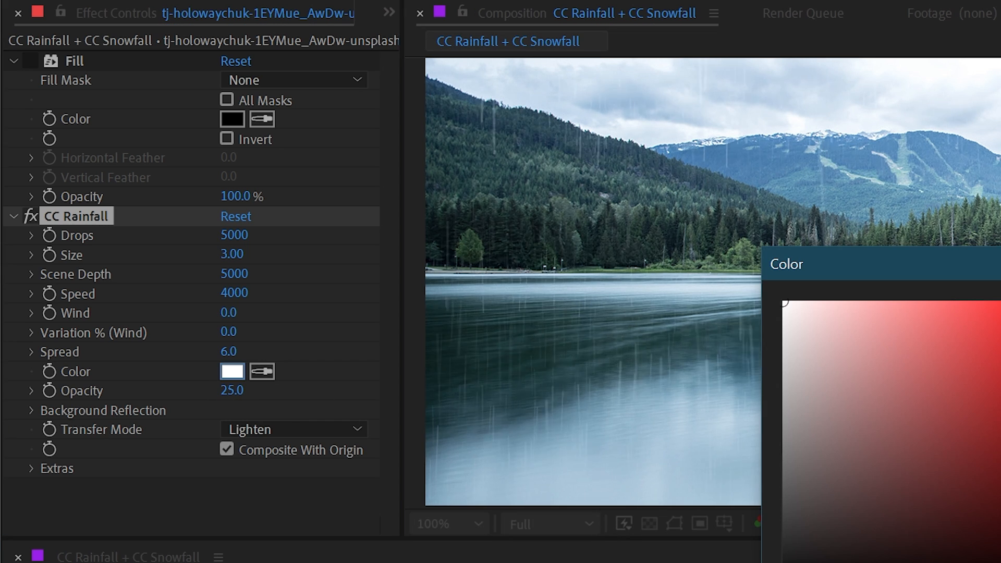
click(232, 371)
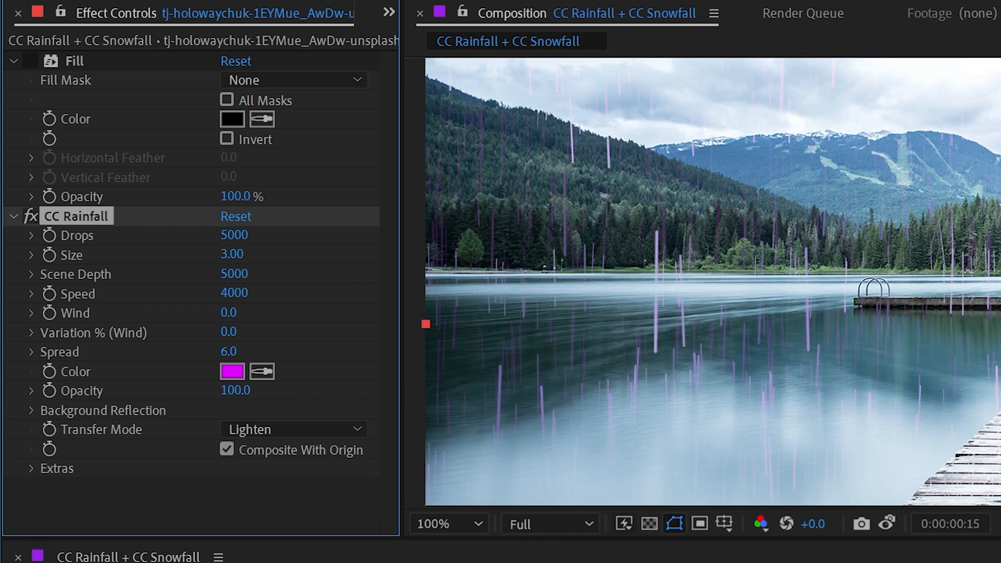
mouse_move(898, 254)
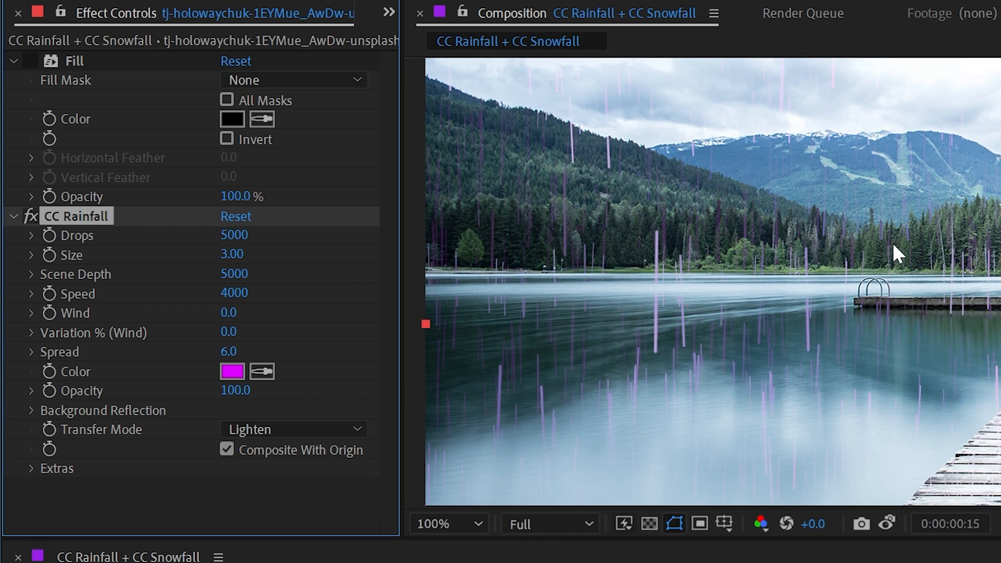
mouse_move(721, 286)
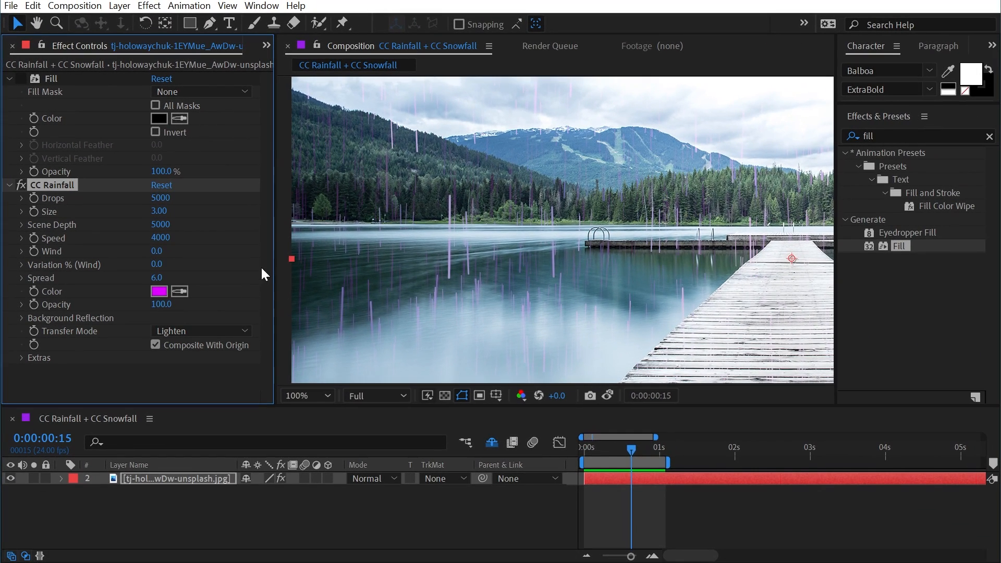
drag(631, 449, 605, 450)
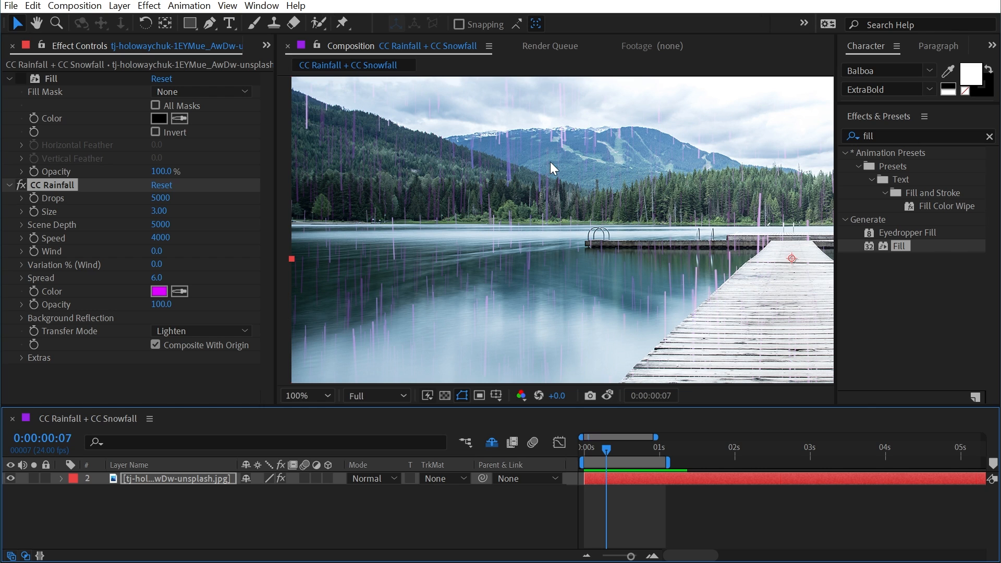
mouse_move(530, 120)
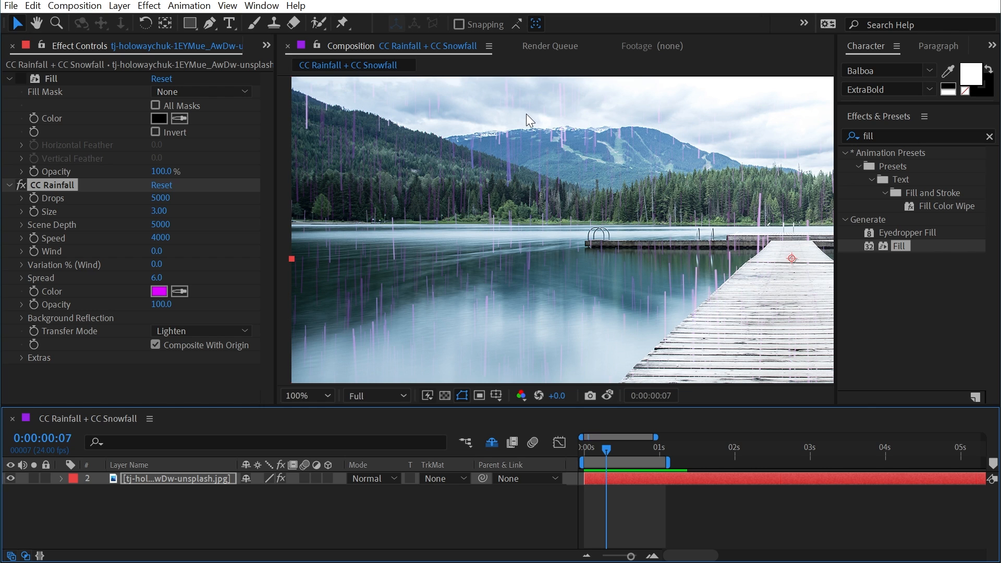
mouse_move(534, 179)
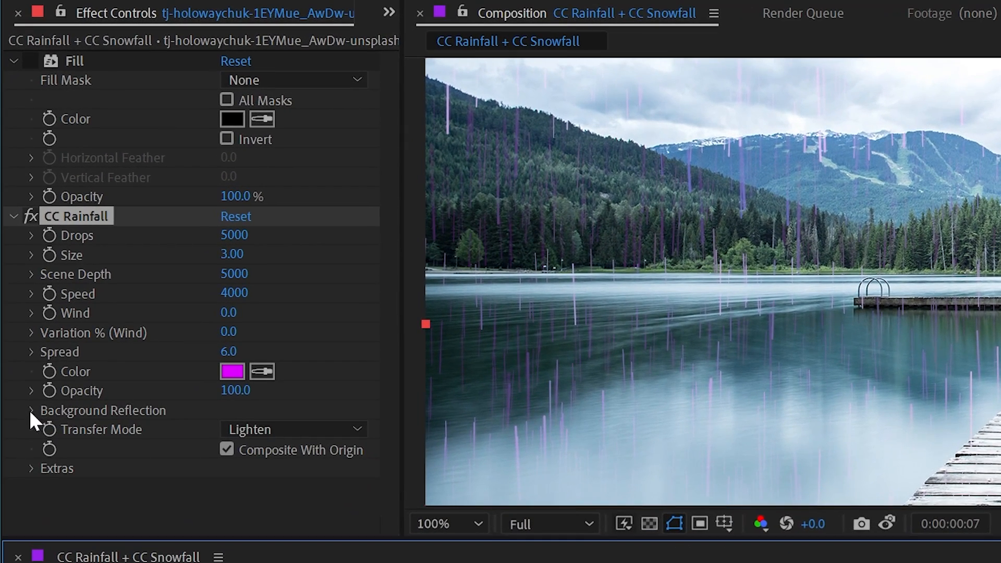
- Expand Background Reflection and scrub Influence % down to 0, then up to 100
click(30, 409)
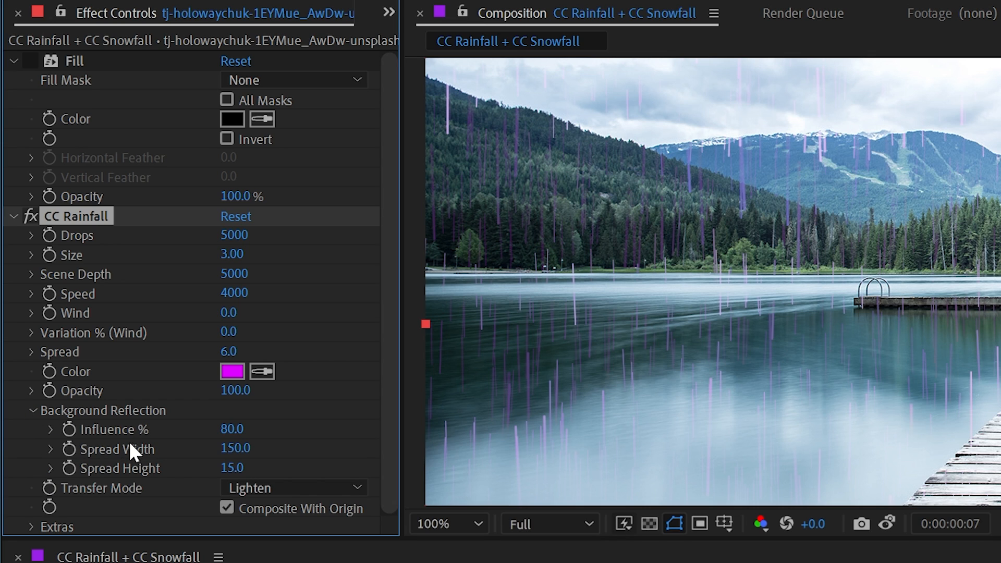
mouse_move(144, 454)
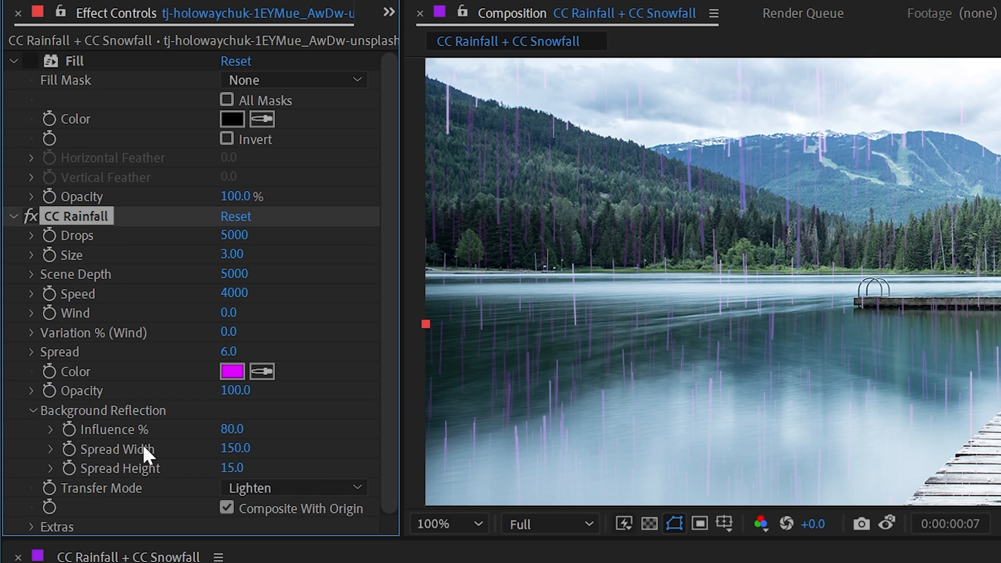
mouse_move(228, 429)
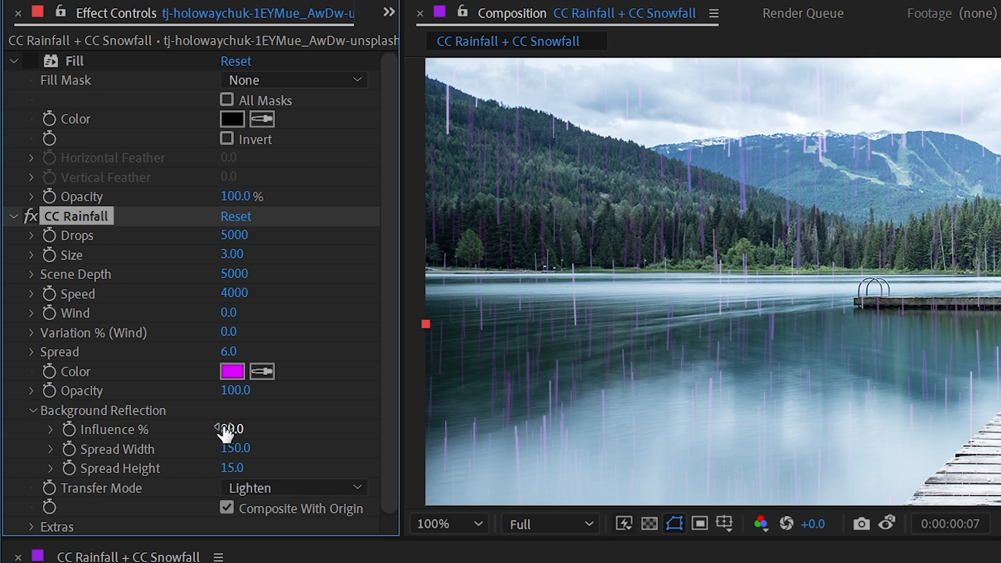
drag(227, 429, 191, 429)
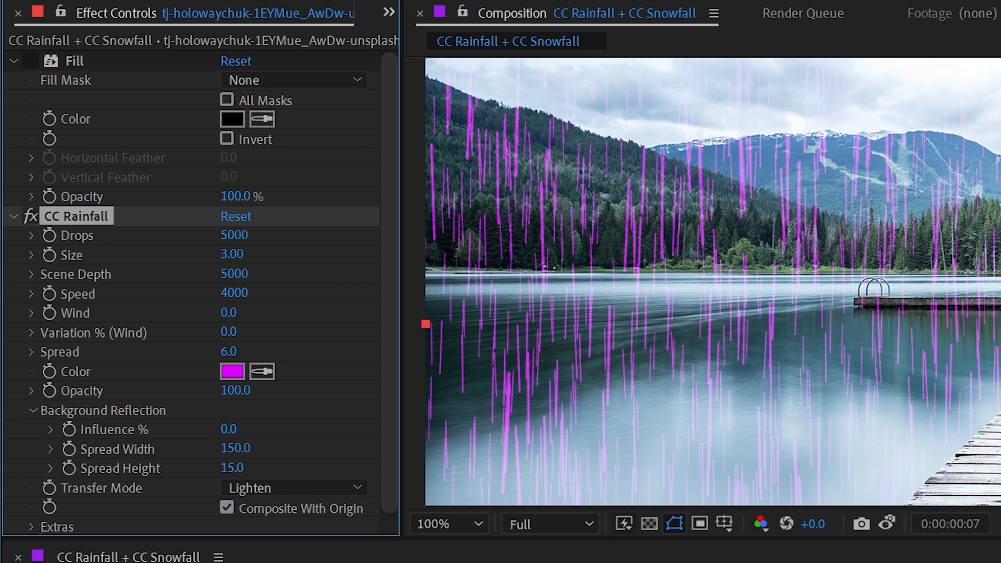
mouse_move(249, 384)
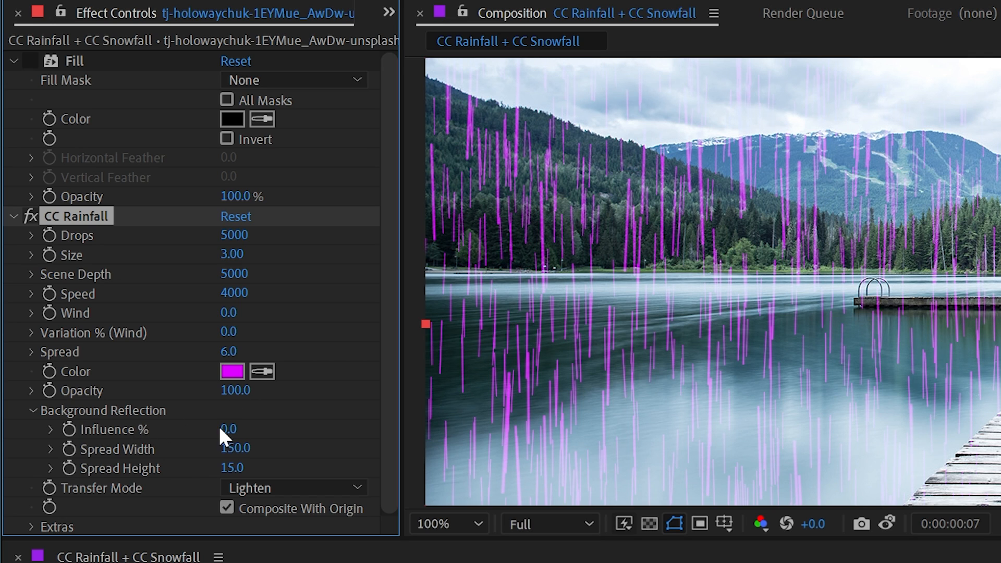
mouse_move(664, 319)
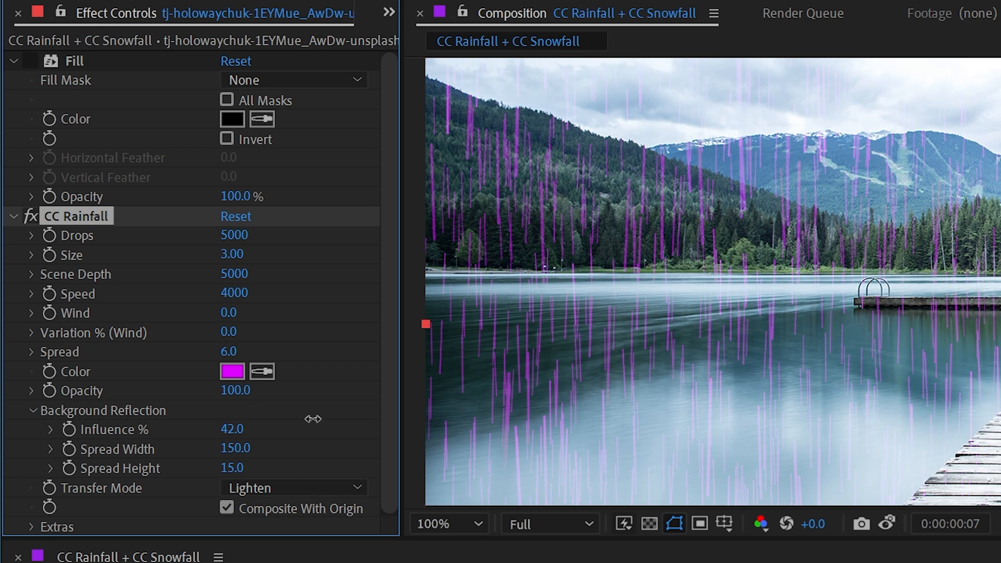
drag(231, 429, 253, 429)
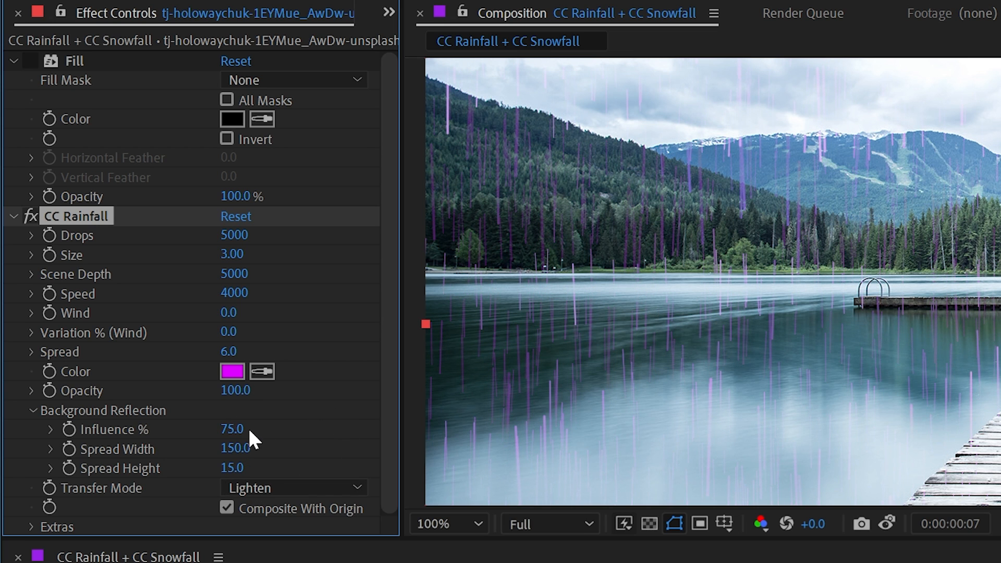
drag(231, 429, 249, 428)
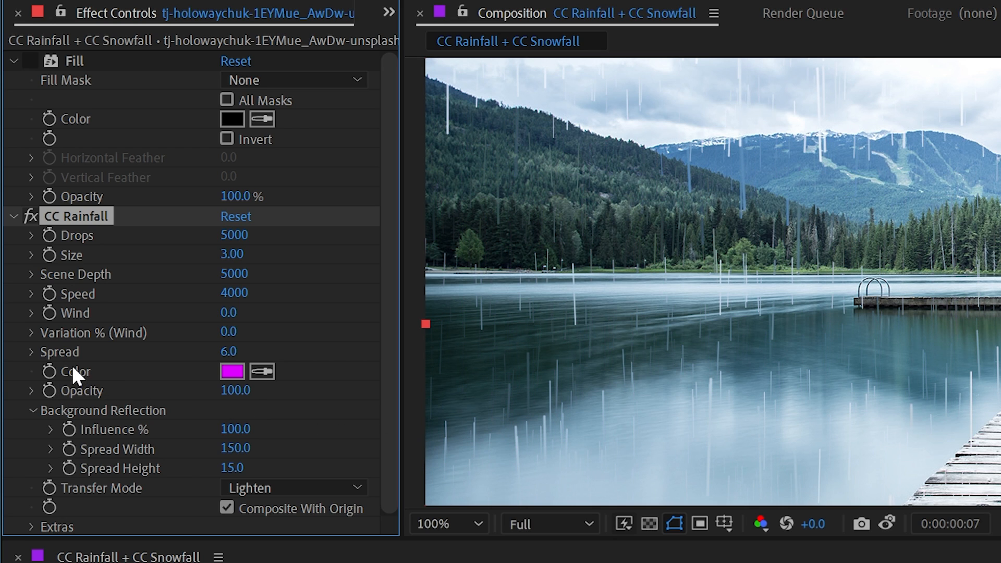
mouse_move(835, 317)
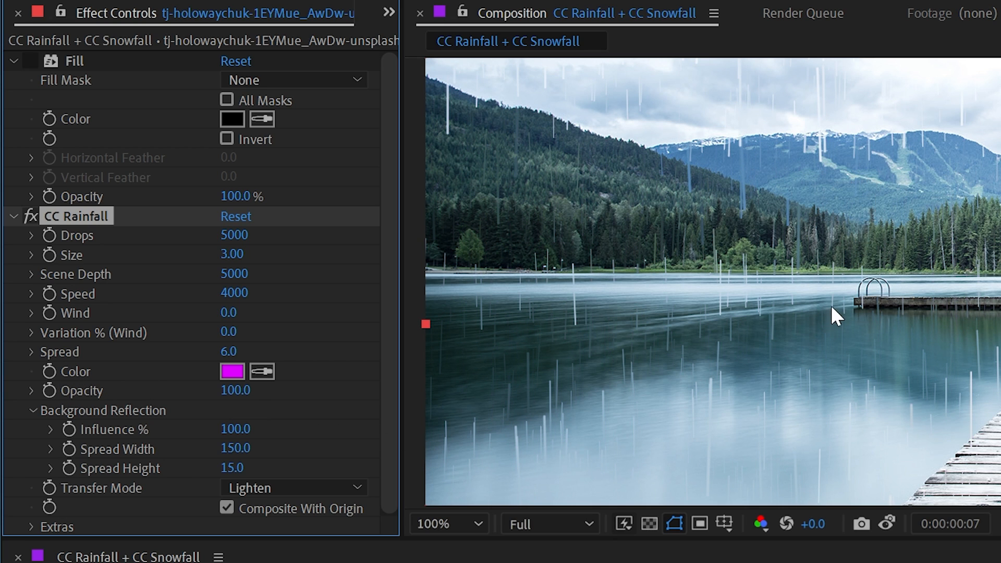
mouse_move(772, 238)
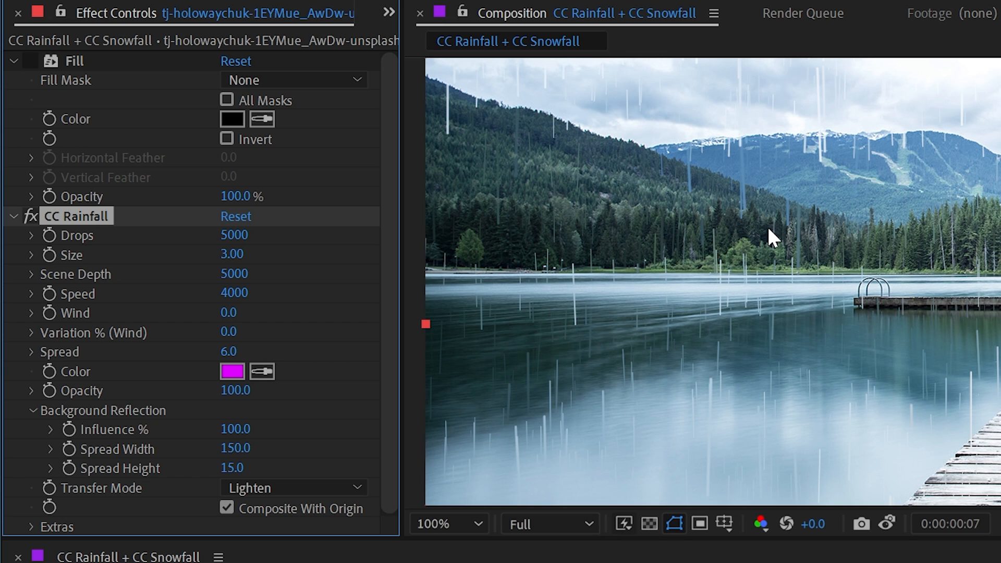
mouse_move(271, 471)
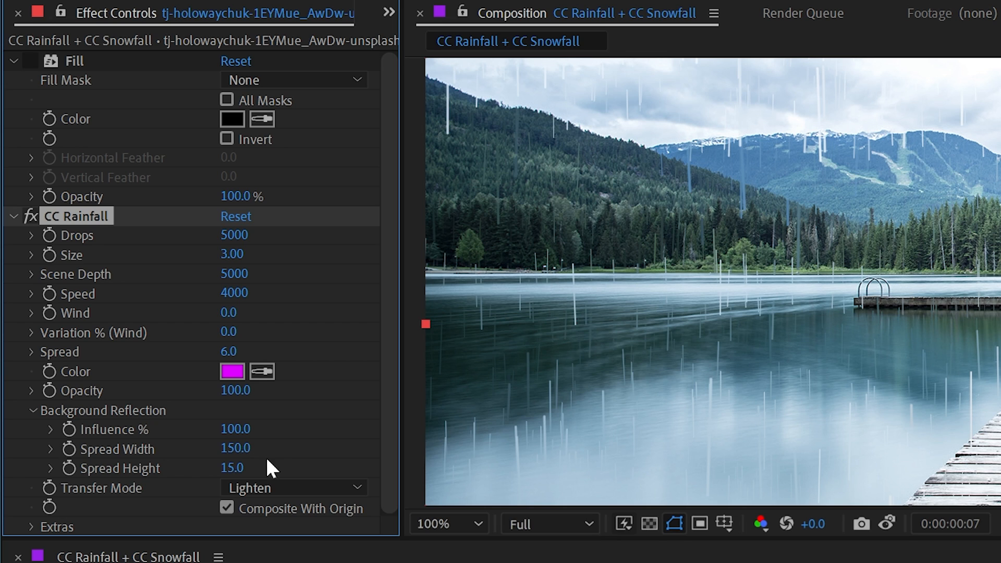
mouse_move(111, 464)
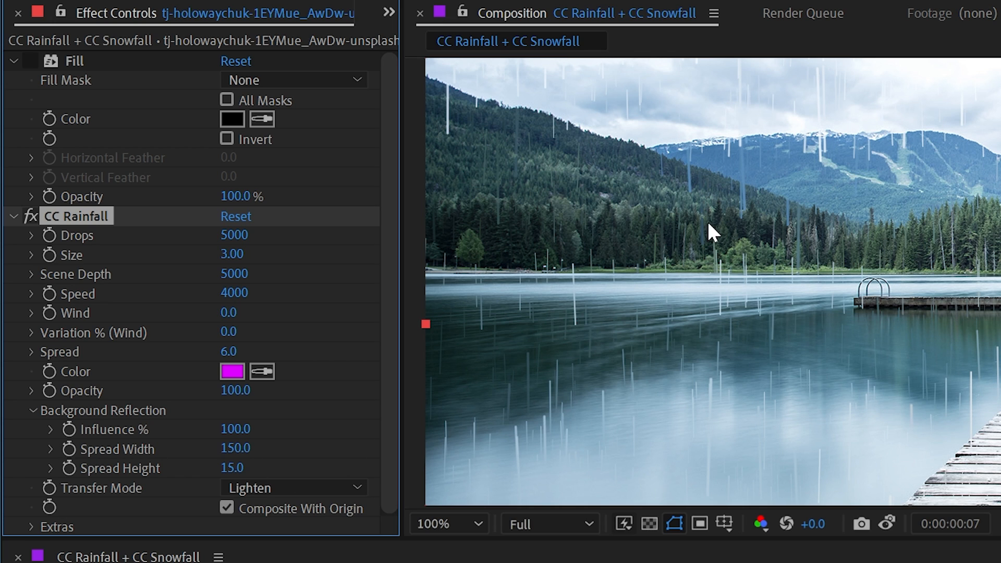
mouse_move(695, 177)
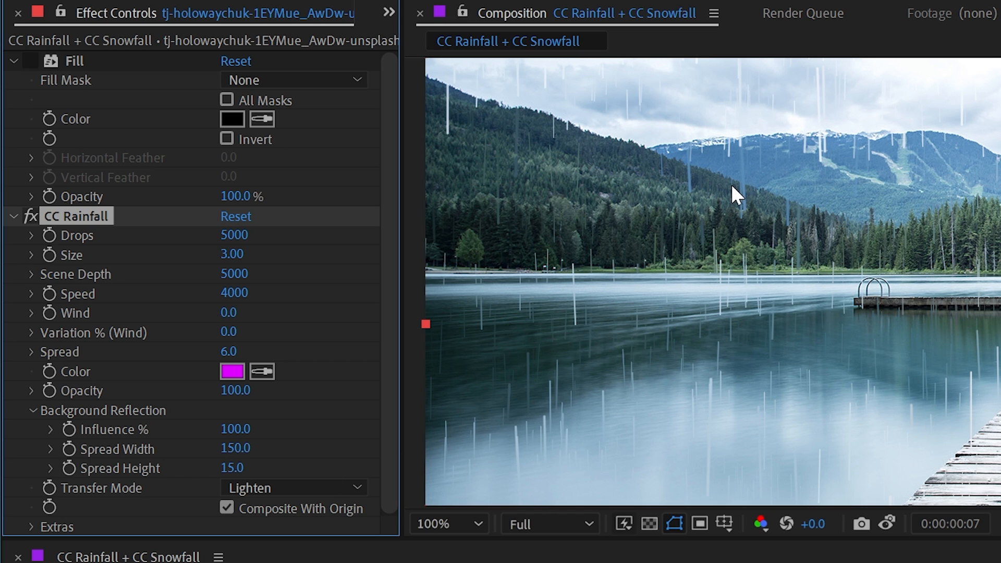
mouse_move(613, 227)
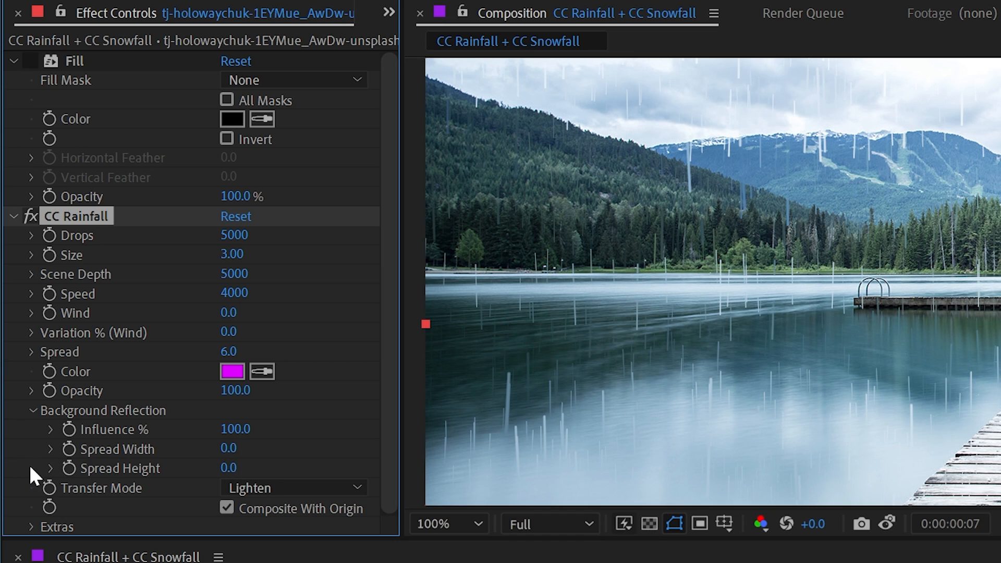
mouse_move(926, 121)
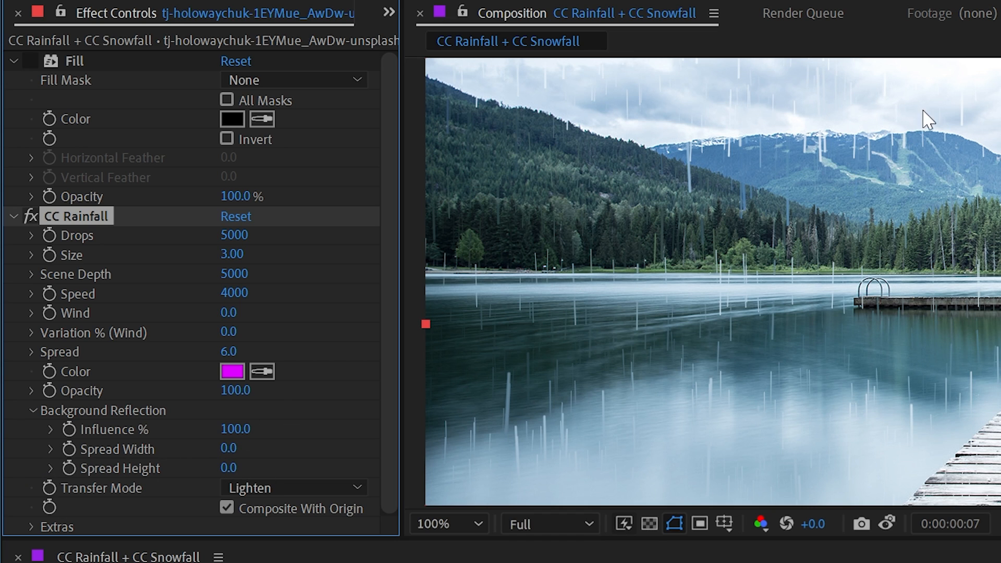
mouse_move(610, 225)
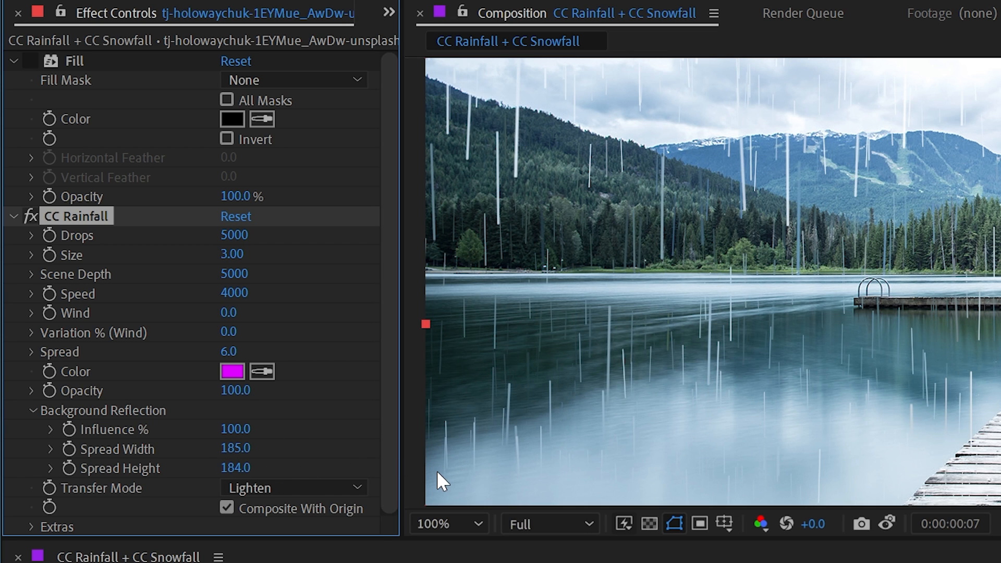
mouse_move(810, 254)
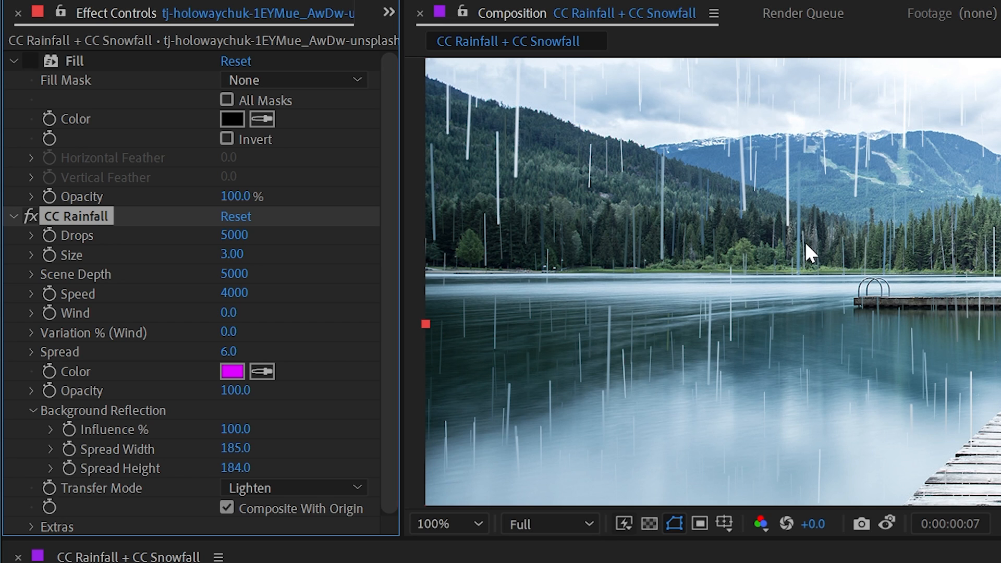
mouse_move(837, 220)
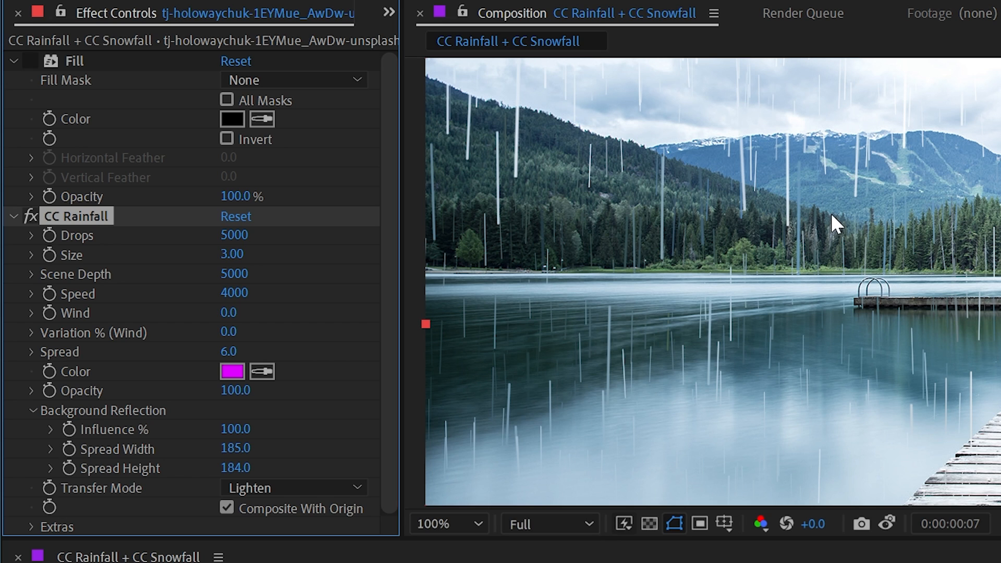
mouse_move(410, 412)
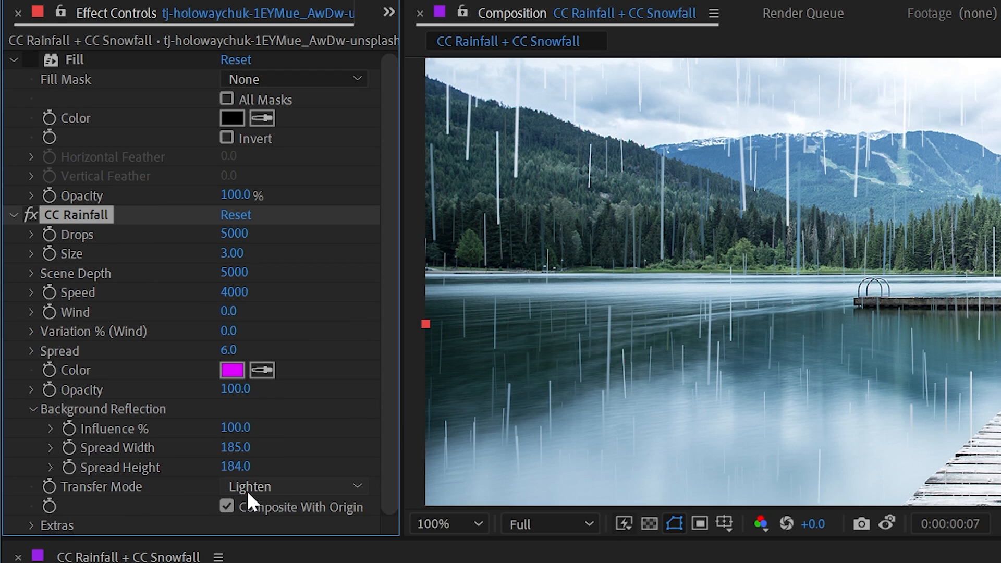
click(292, 487)
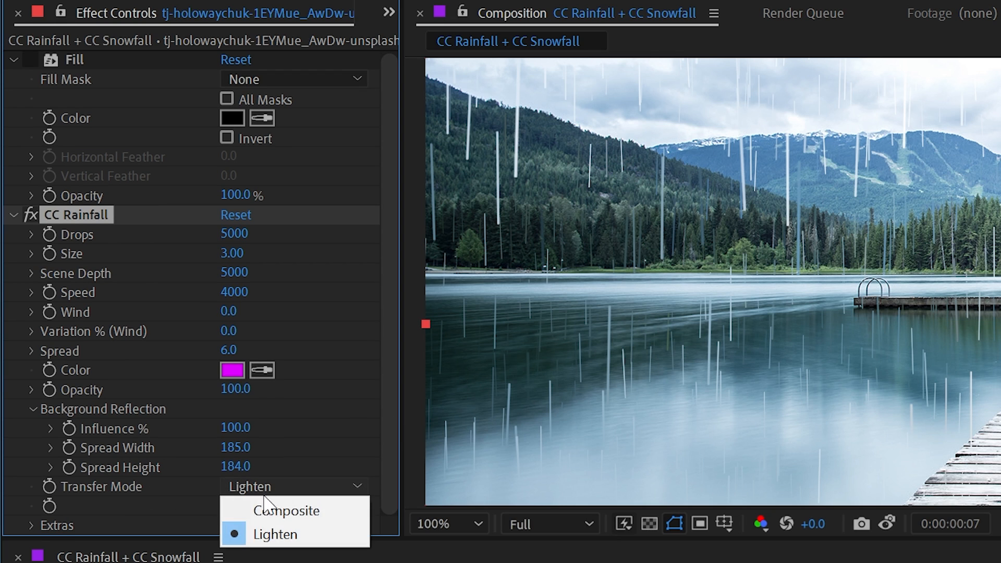
click(286, 510)
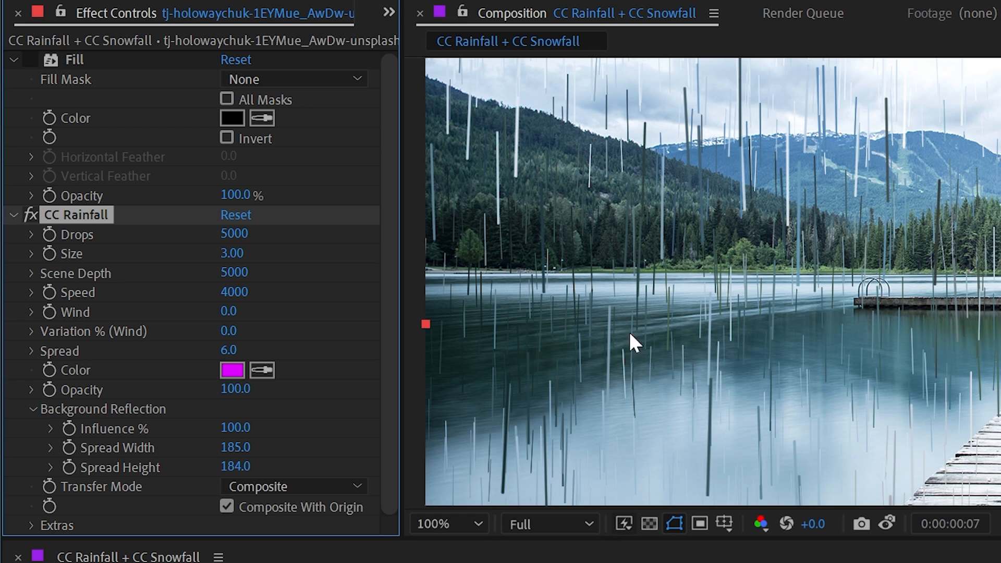
click(294, 486)
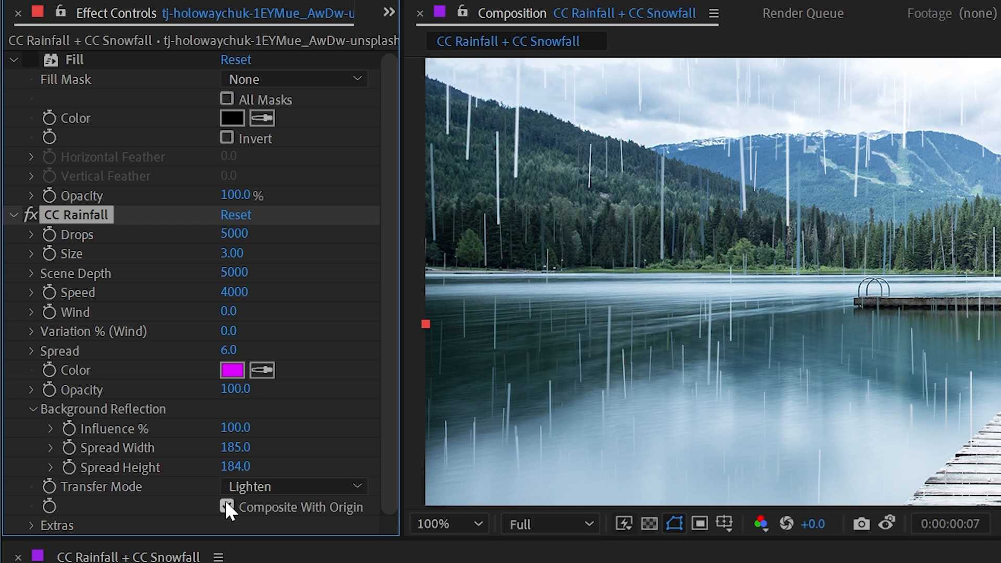
click(227, 507)
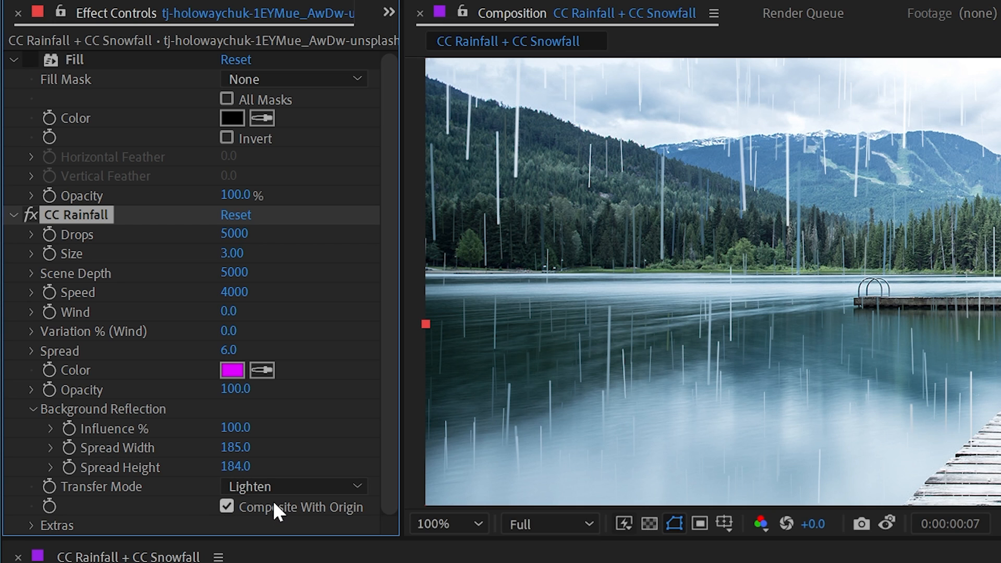
- Turn off Composite With Origin so rain streaks appear alone over black
click(227, 507)
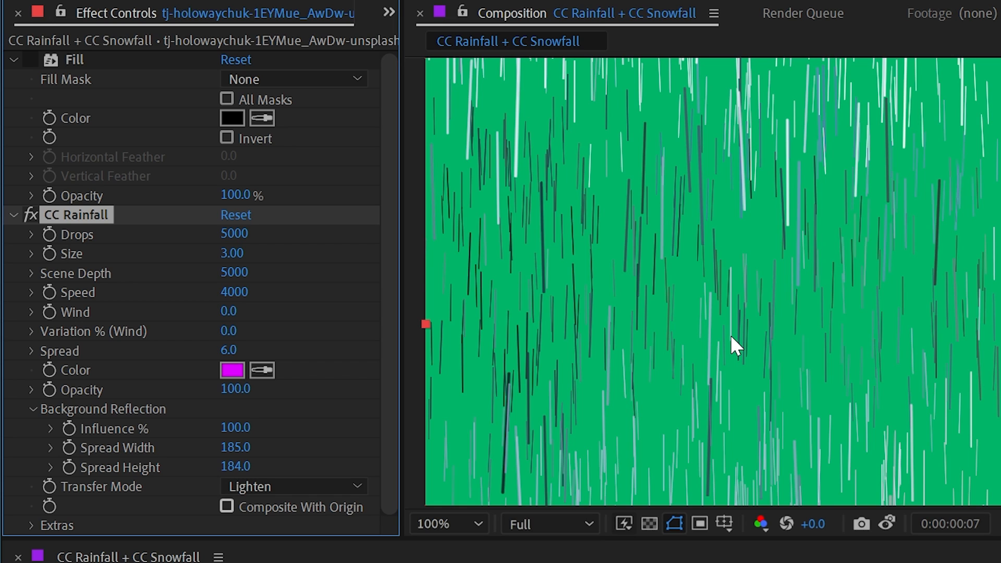
mouse_move(684, 332)
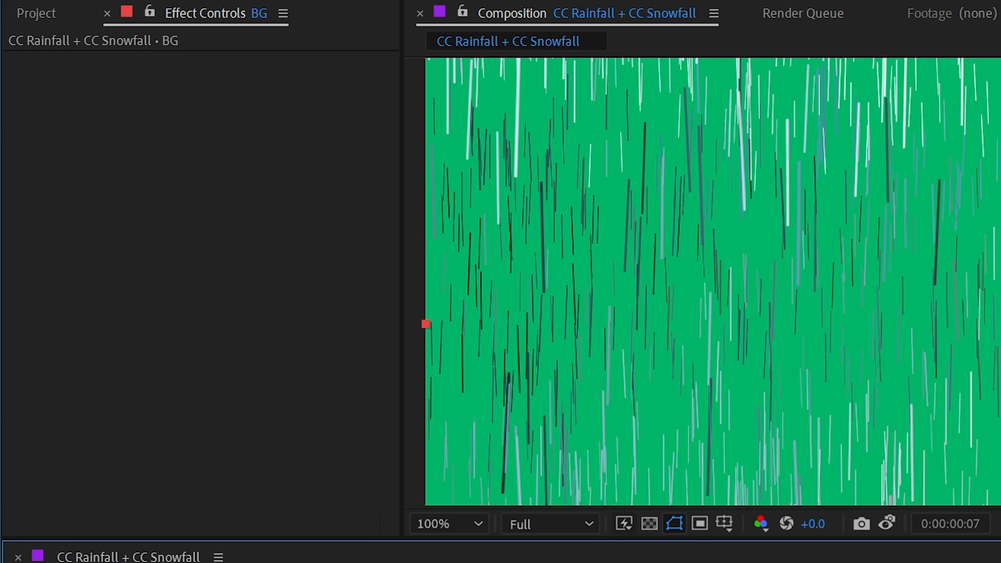
click(233, 118)
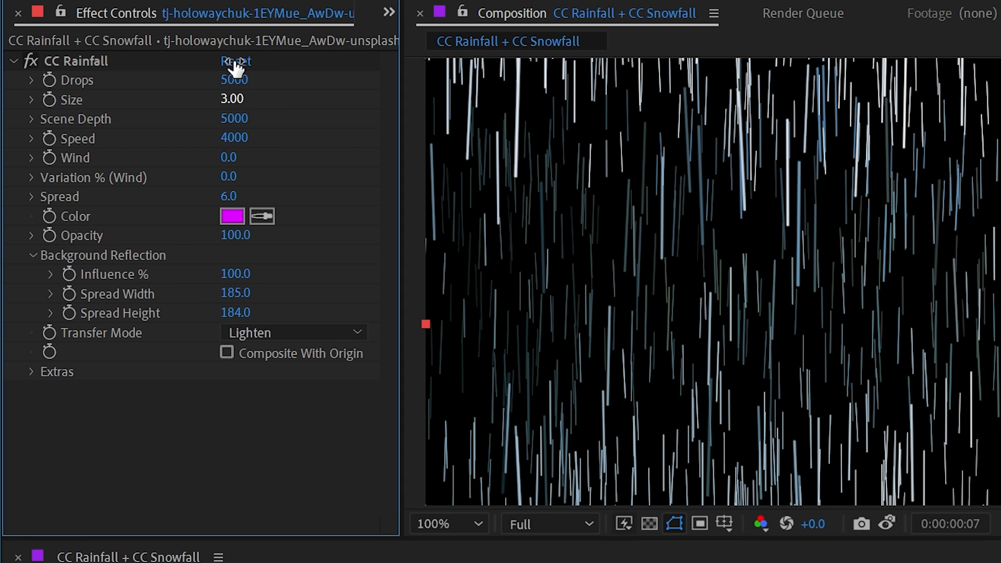
- Reset CC Rainfall, try Refracting drops while zoomed in, then settle on Soft Solid
click(221, 353)
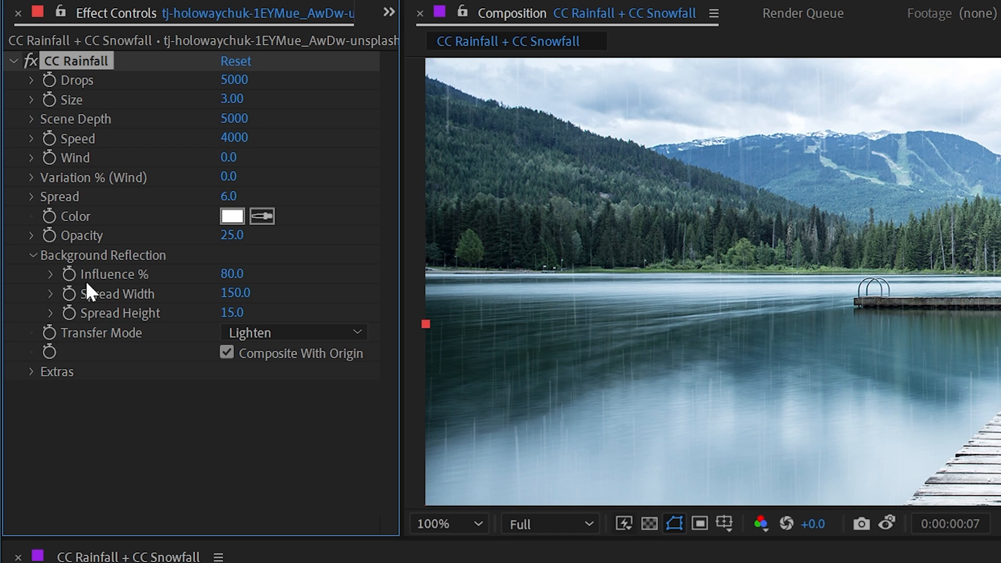
click(30, 255)
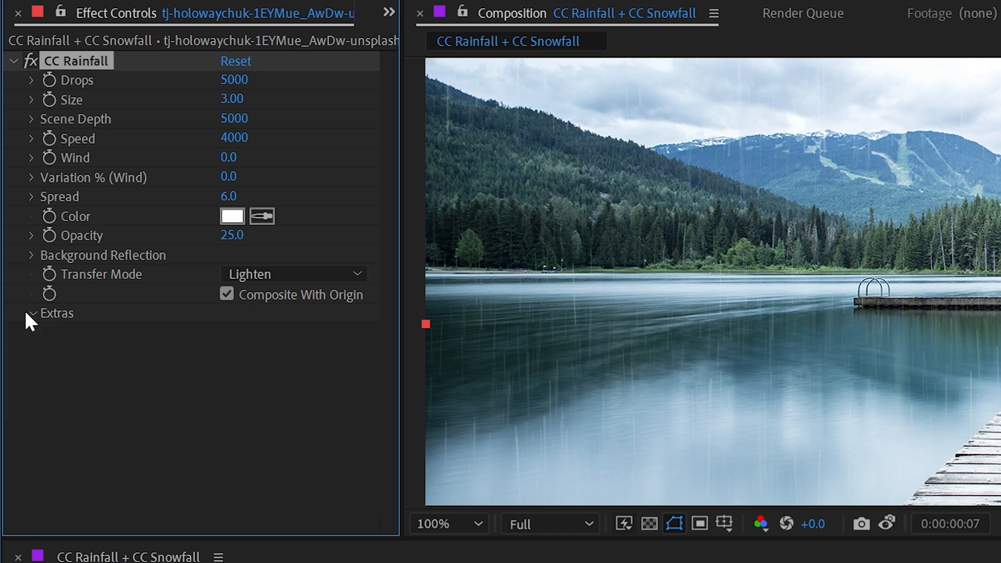
click(57, 312)
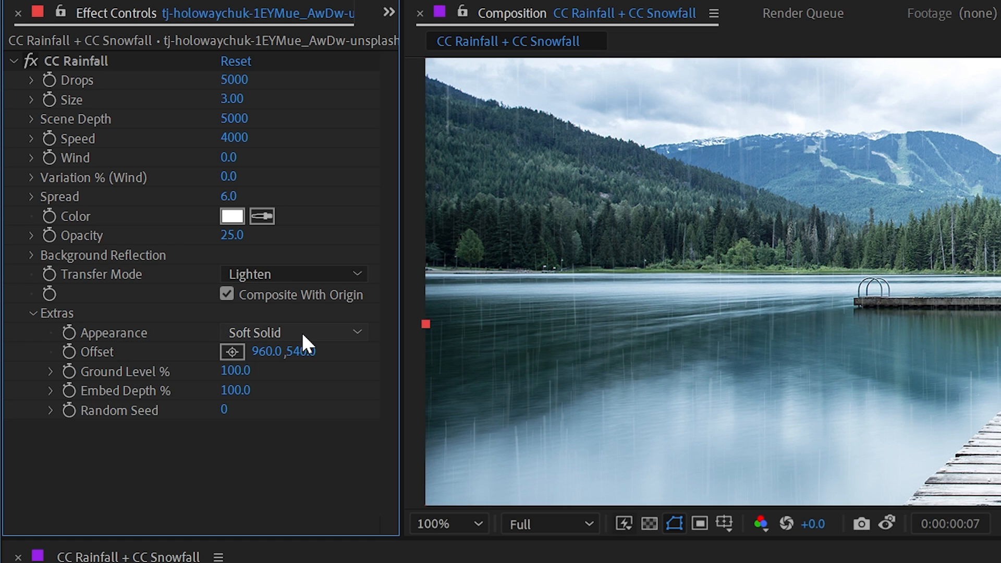
click(293, 332)
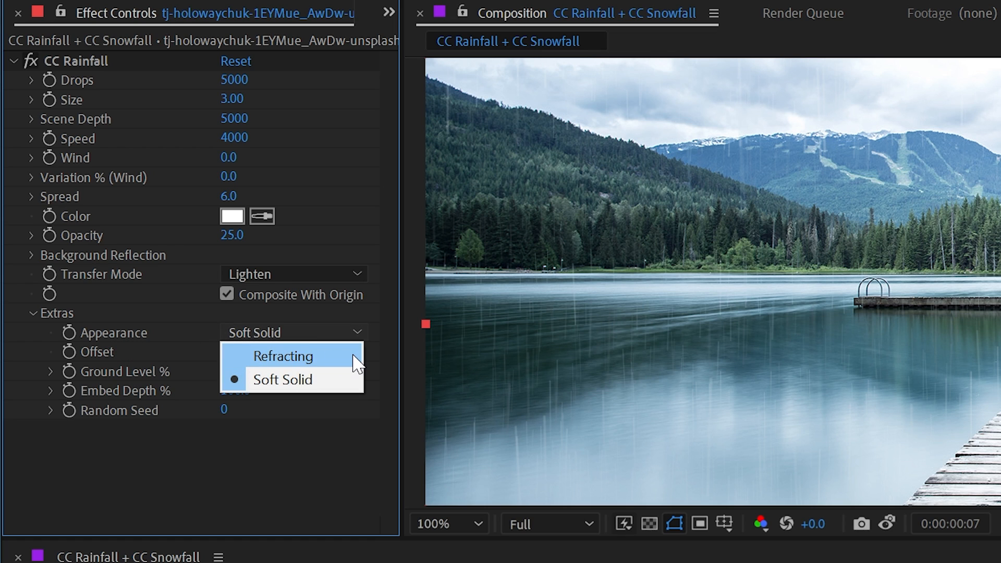
click(284, 355)
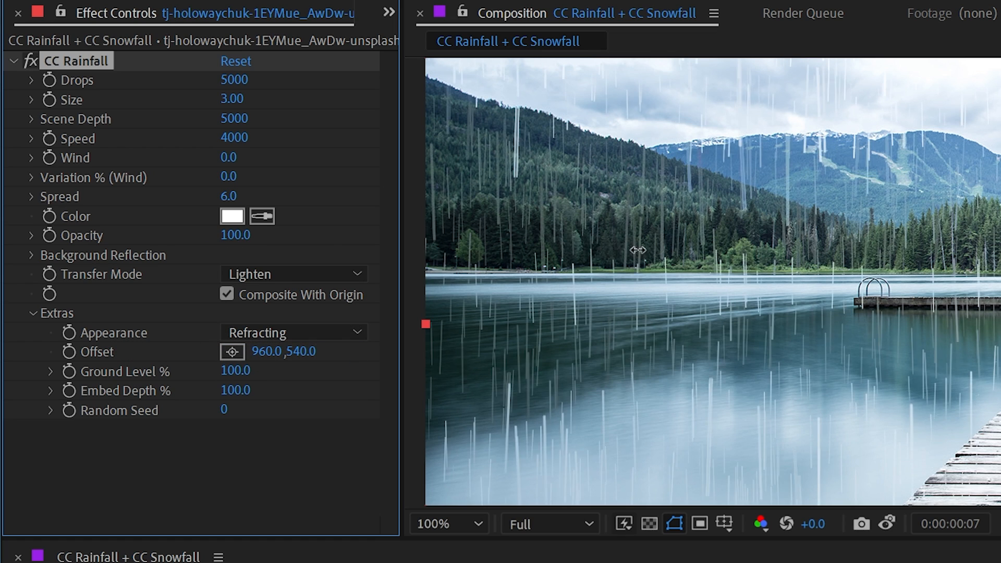
click(446, 524)
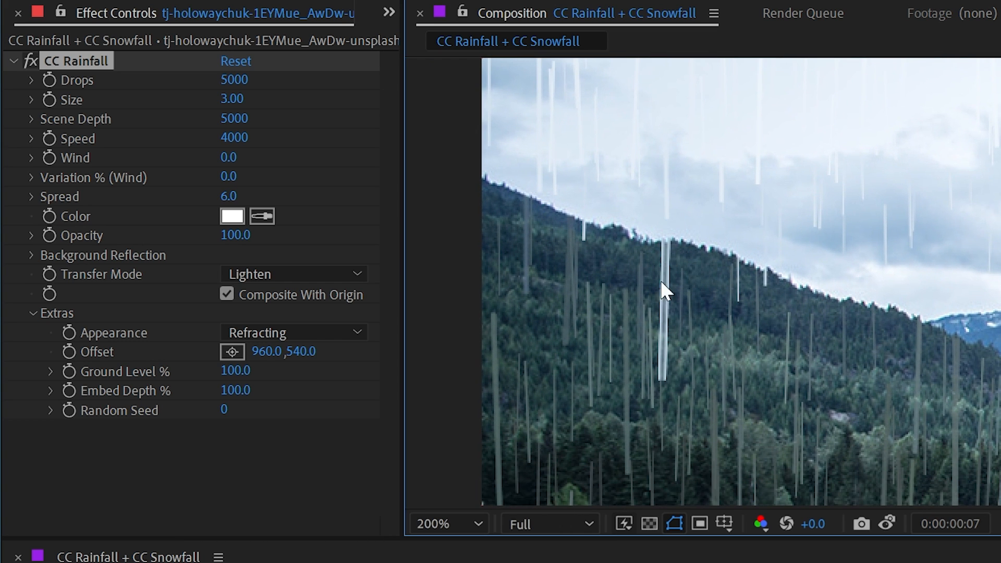
mouse_move(650, 332)
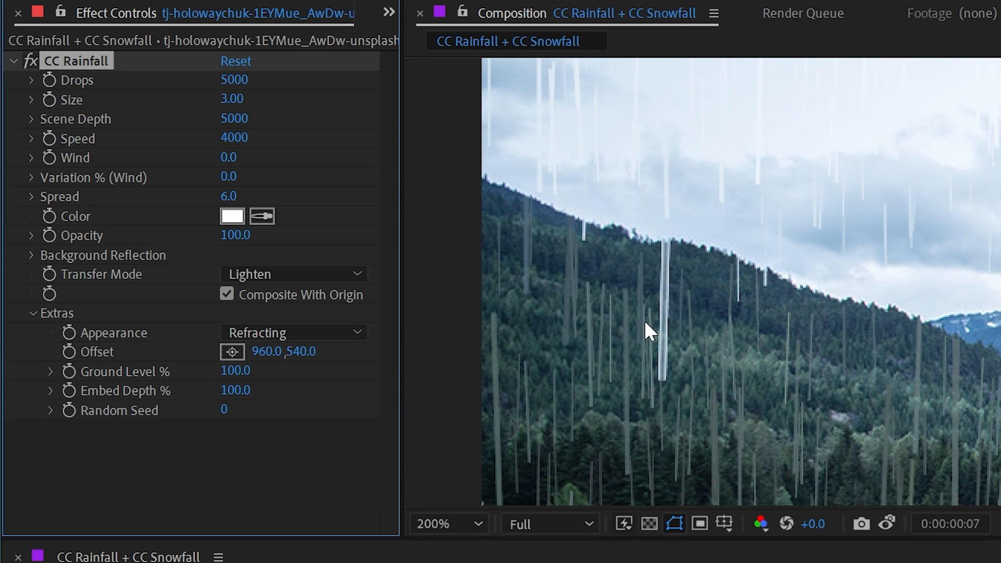
click(293, 332)
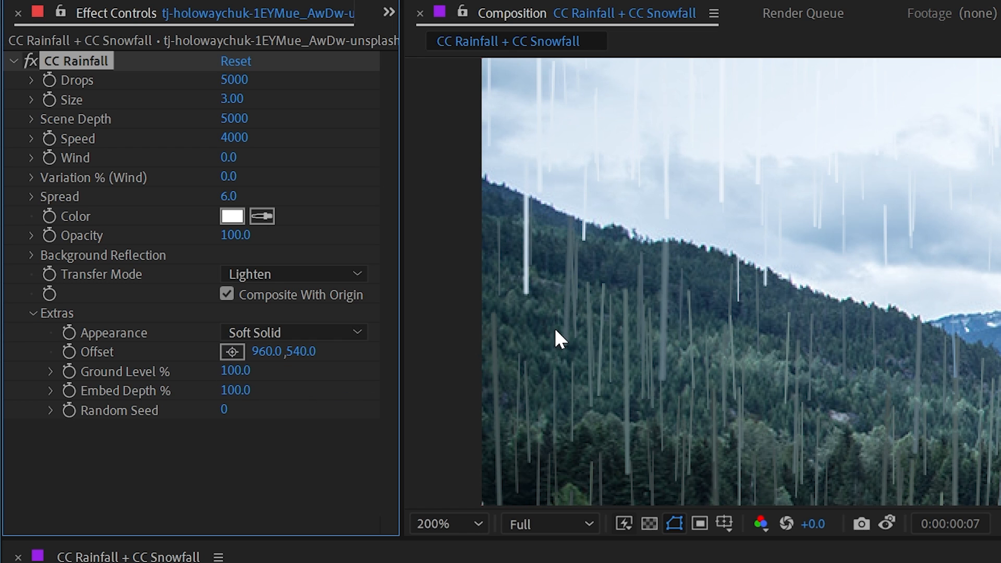
mouse_move(892, 318)
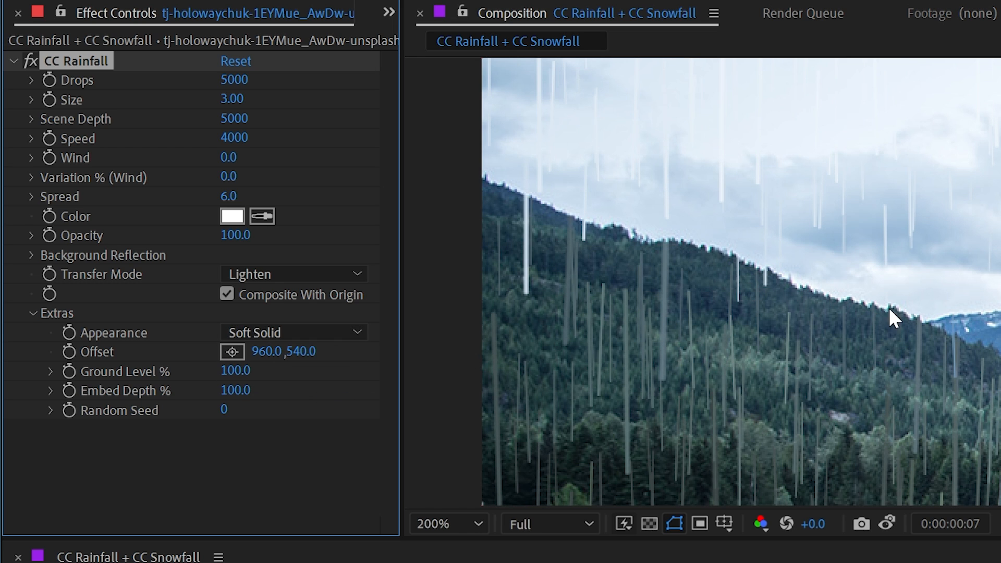
click(447, 524)
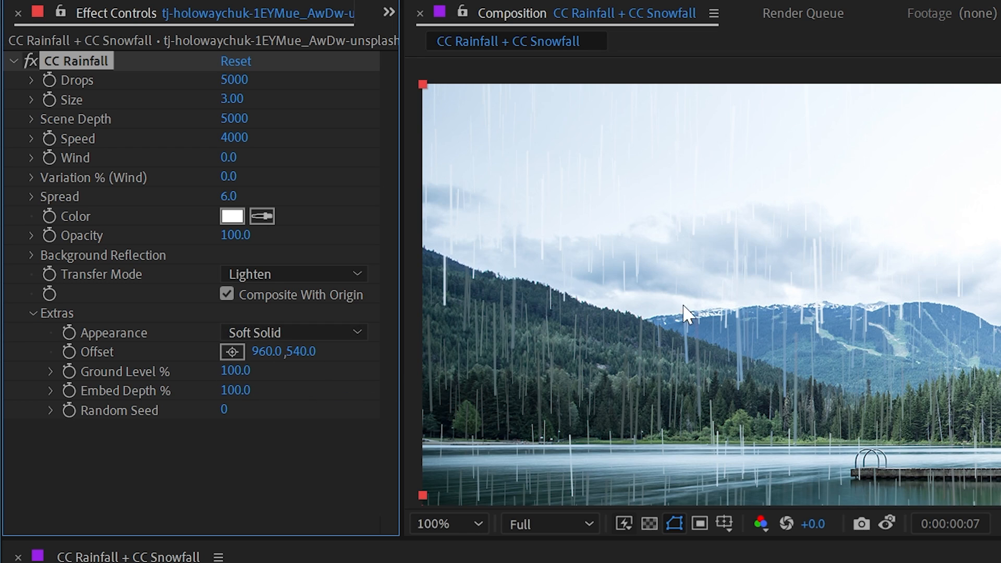
mouse_move(163, 357)
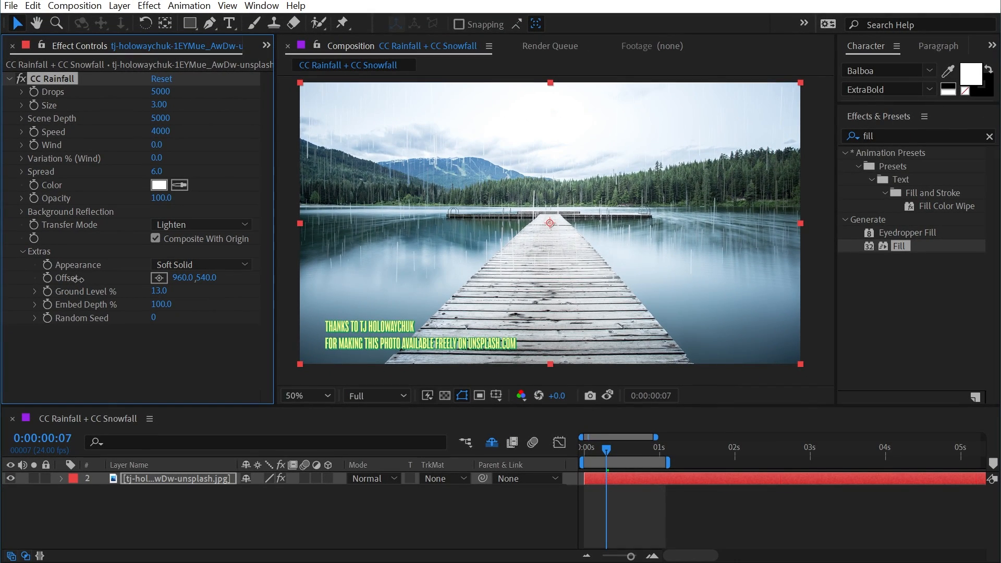
mouse_move(339, 276)
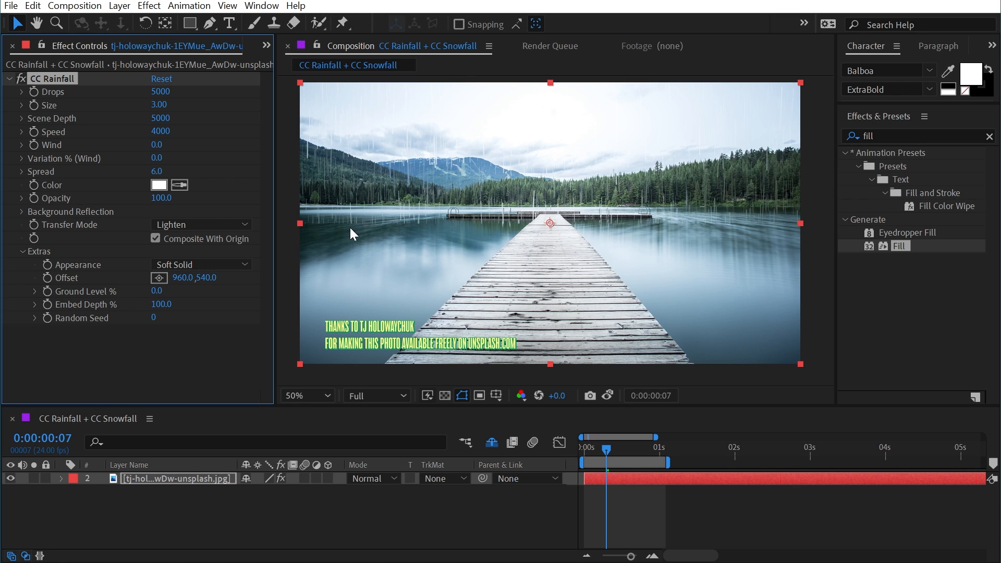
mouse_move(275, 248)
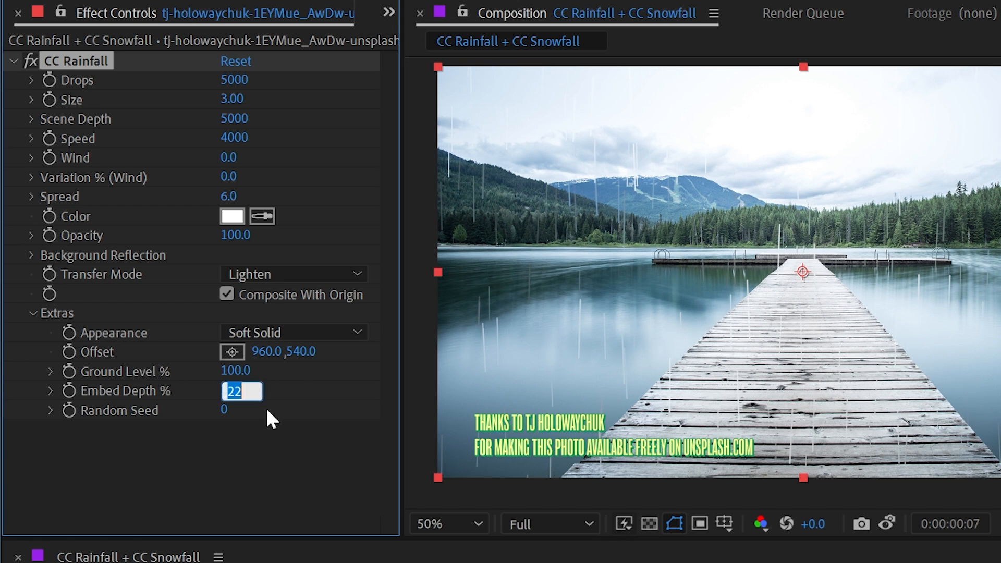
- Set CC Rainfall's Embed Depth % to 1.0, then scrub it higher
text(1.0)
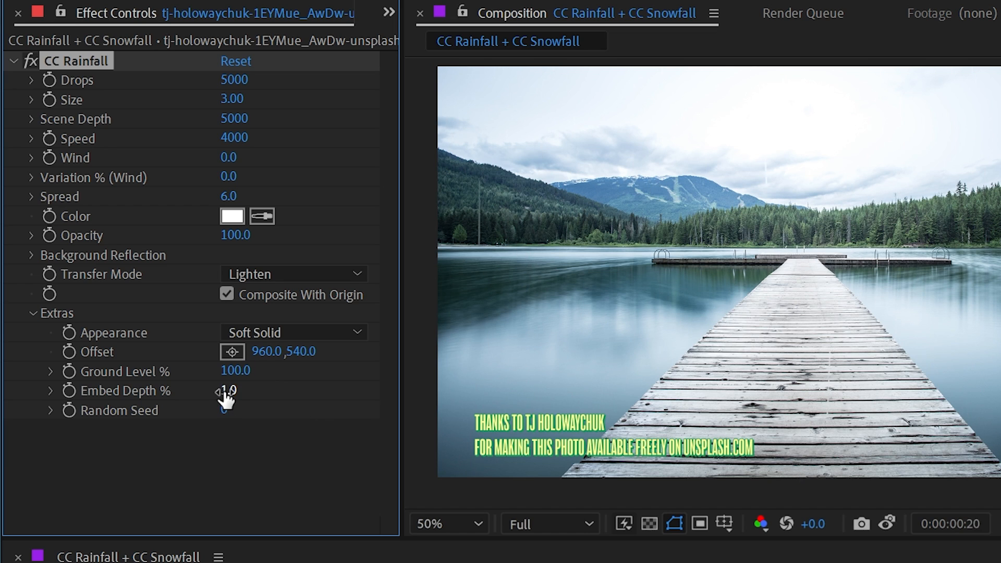
drag(226, 390, 235, 390)
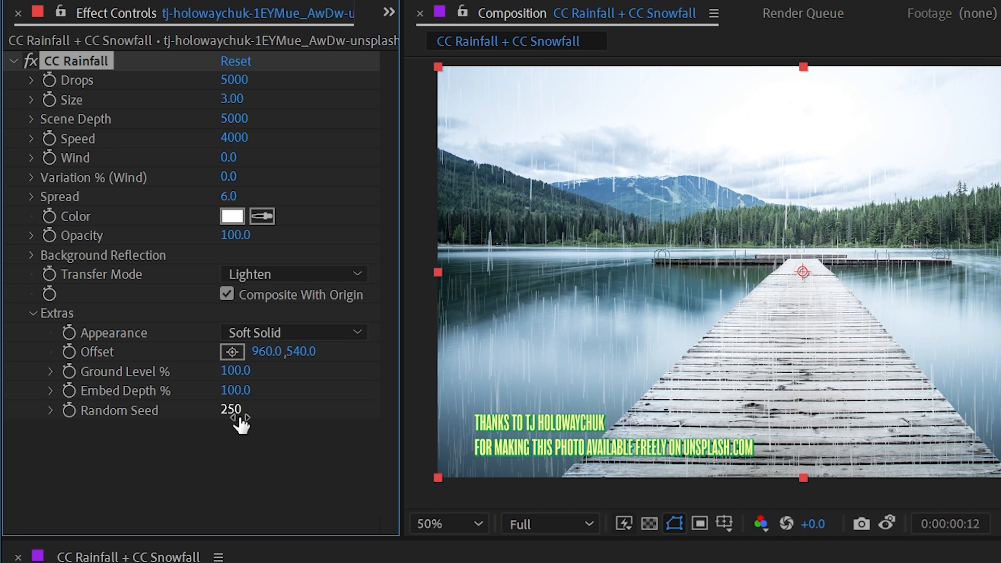
mouse_move(224, 445)
text(fill)
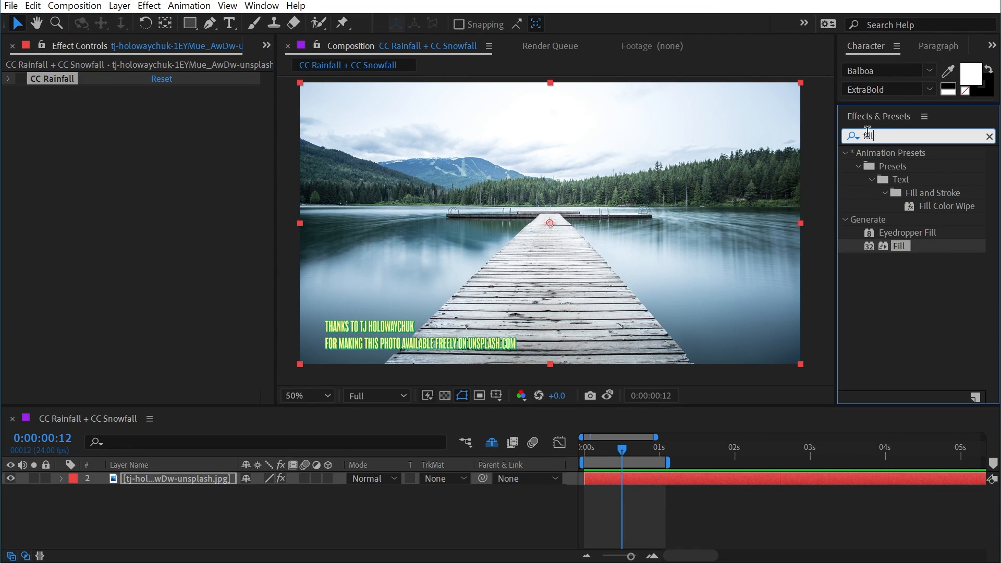
- Search effects for 'cc' to find CC Snowfall and toggle the viewer magnification
text(cc snow)
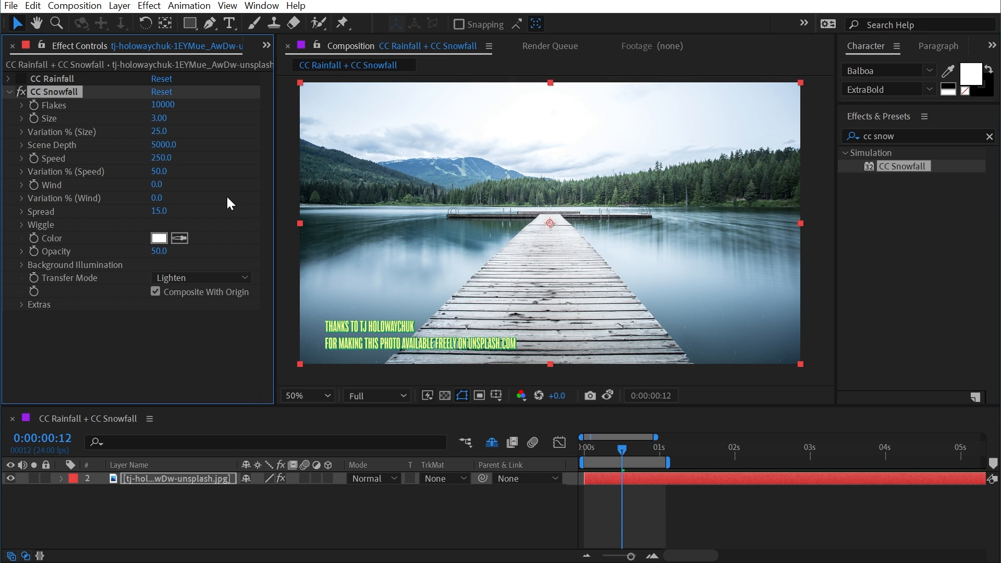
mouse_move(130, 148)
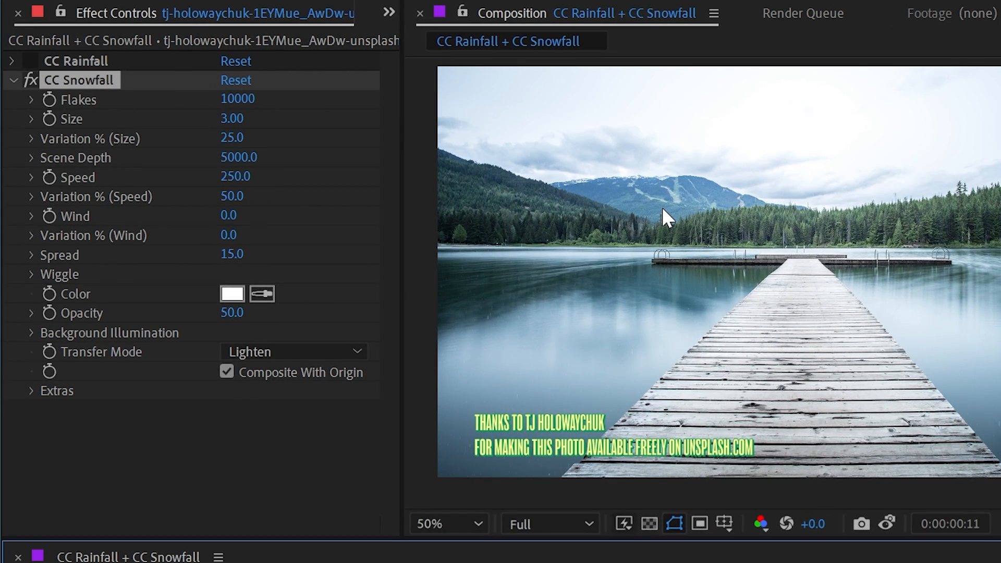
click(447, 523)
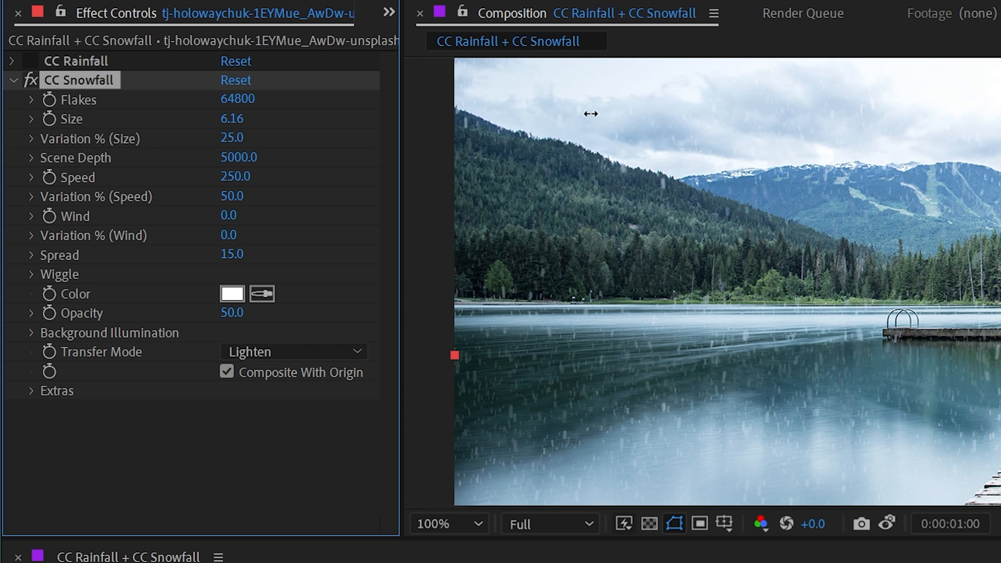
- Scrub CC Snowfall size variation to 44, speed 616, speed variation 100, wind 444, wind variation 89
drag(232, 137, 328, 133)
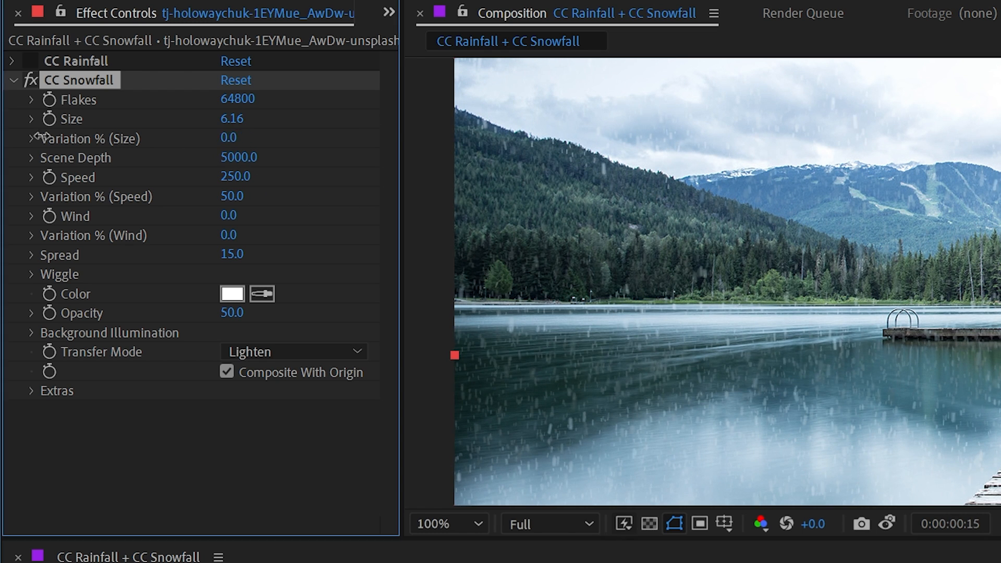
mouse_move(326, 194)
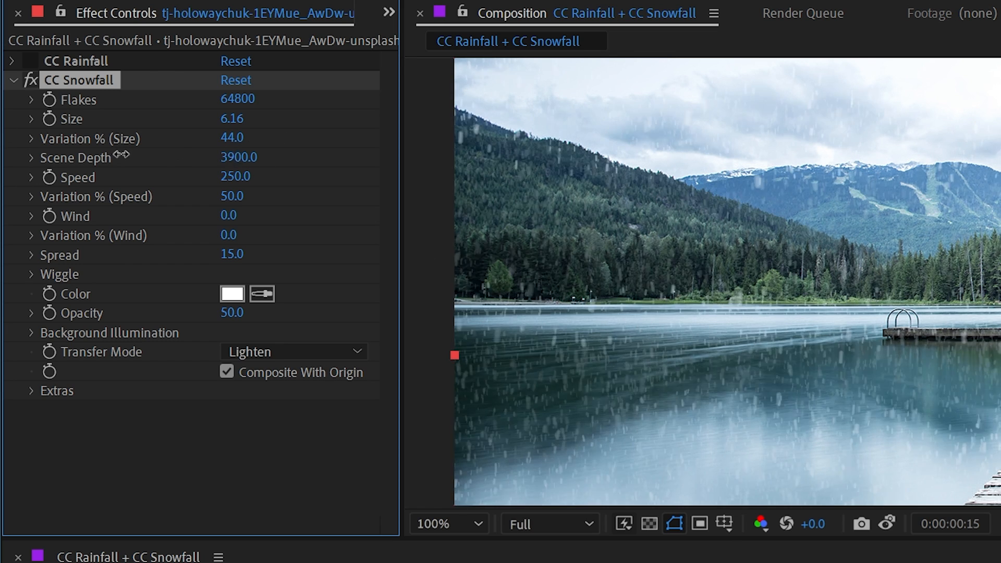
drag(239, 156, 239, 157)
text(5000)
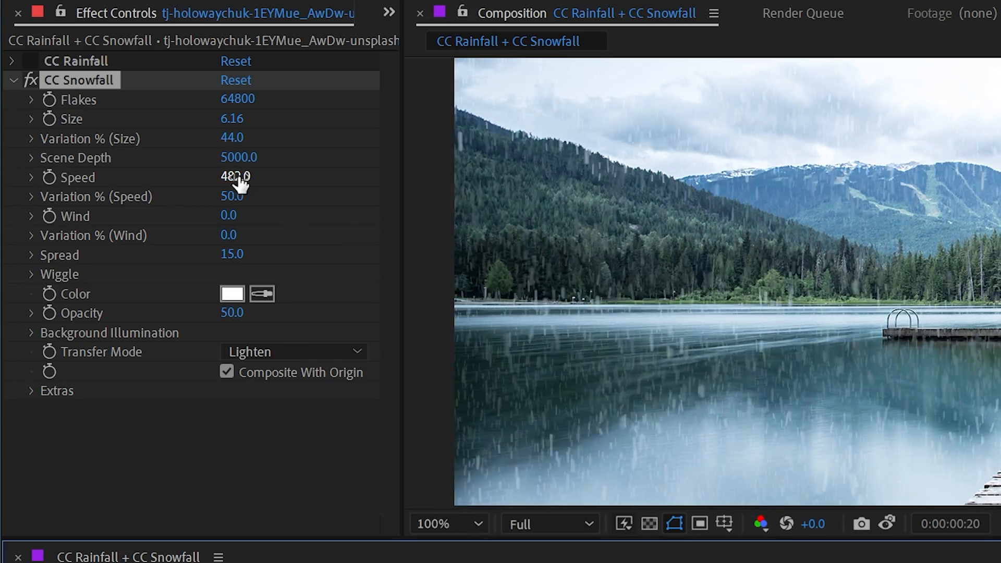
drag(236, 176, 236, 176)
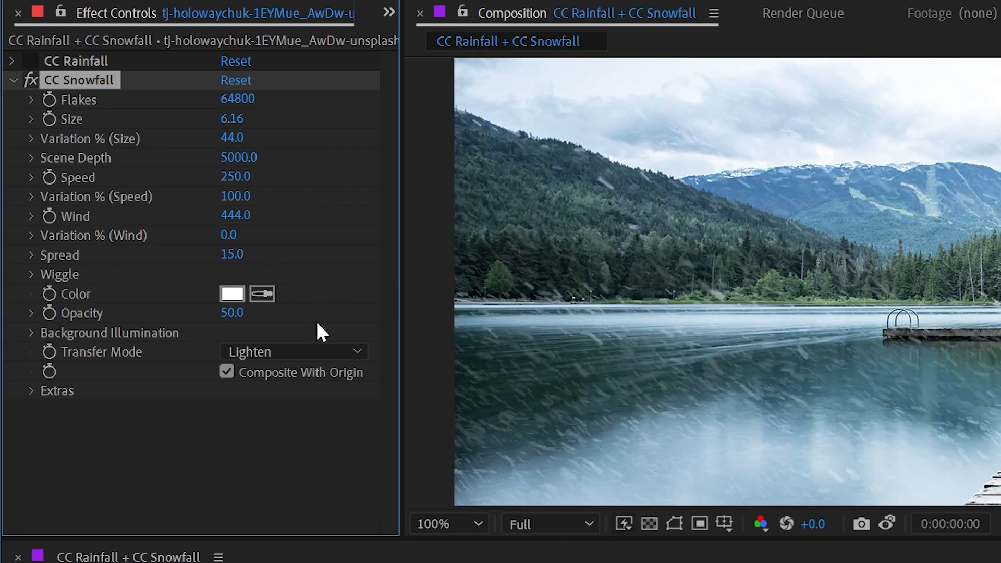
drag(235, 176, 301, 176)
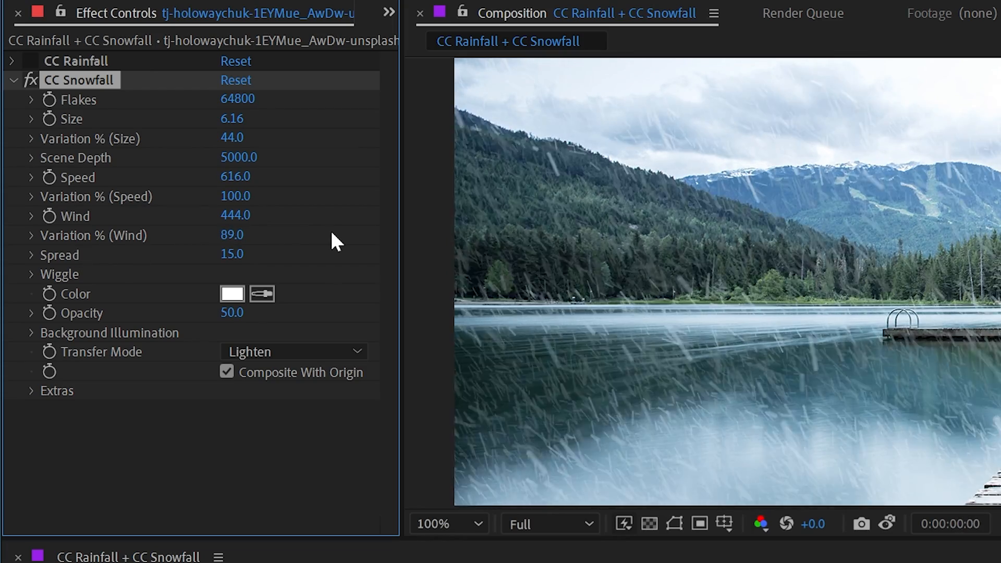
double_click(232, 235)
text(0)
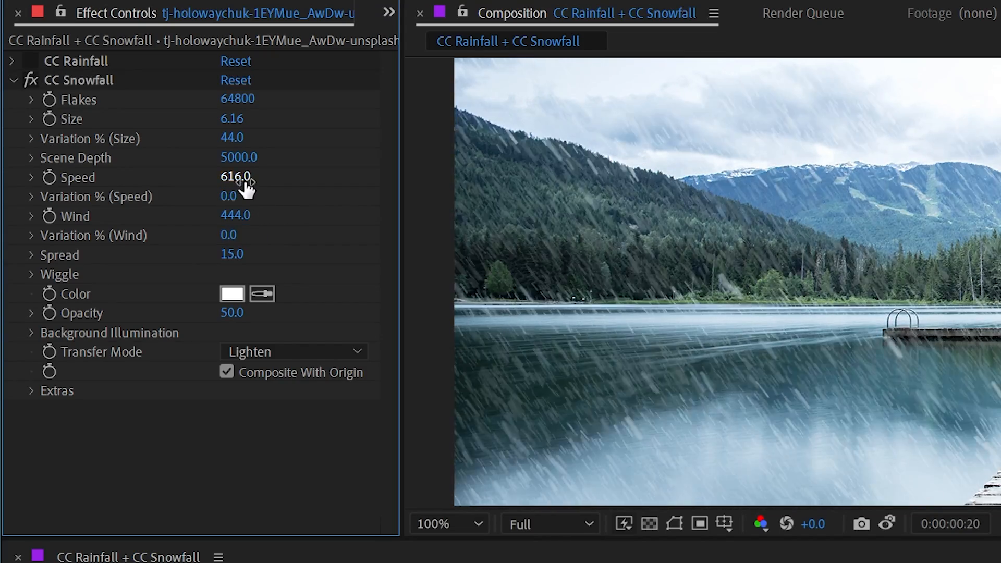
- Reset CC Snowfall speed to 250, clearing speed variation, wind, wind variation and spread
double_click(236, 176)
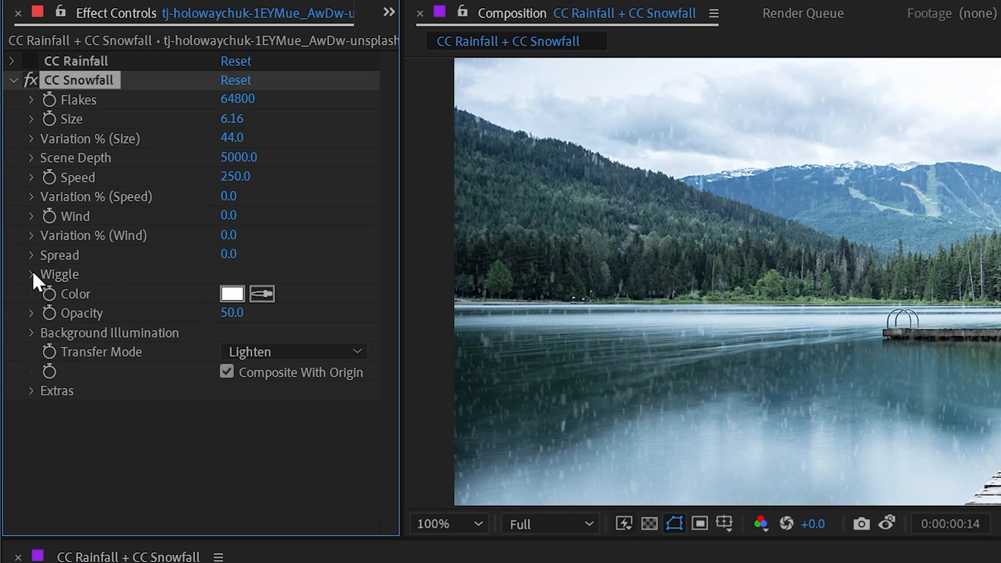
- Set the CC Snowfall Wiggle frequency to 10, toggling Stochastic Wiggle off and back on
click(31, 273)
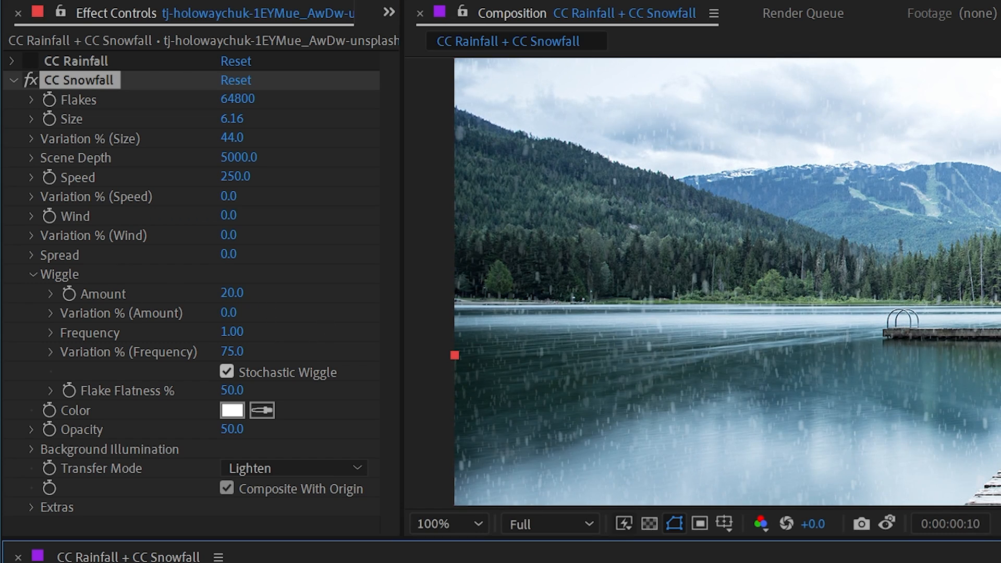
mouse_move(137, 310)
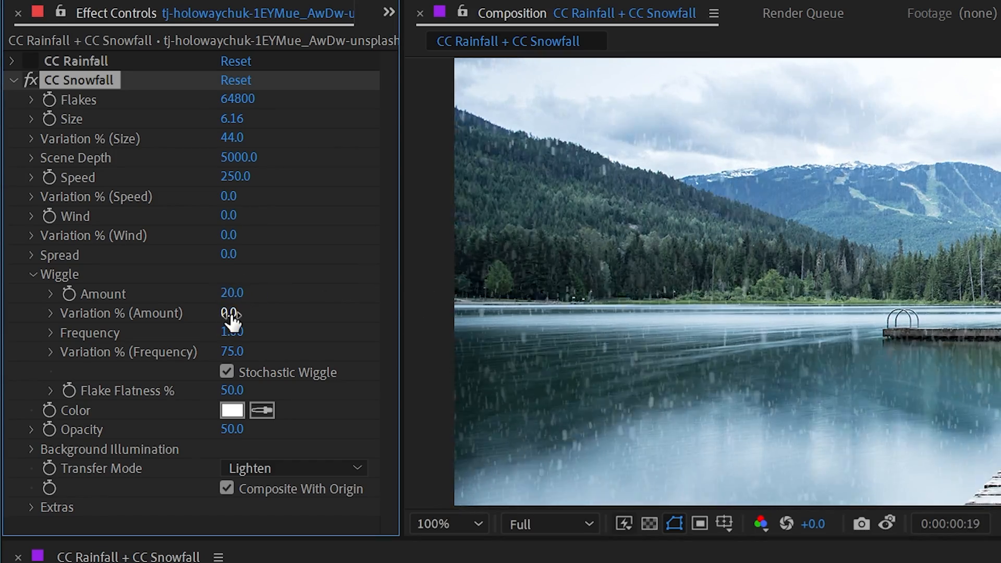
drag(230, 313, 313, 309)
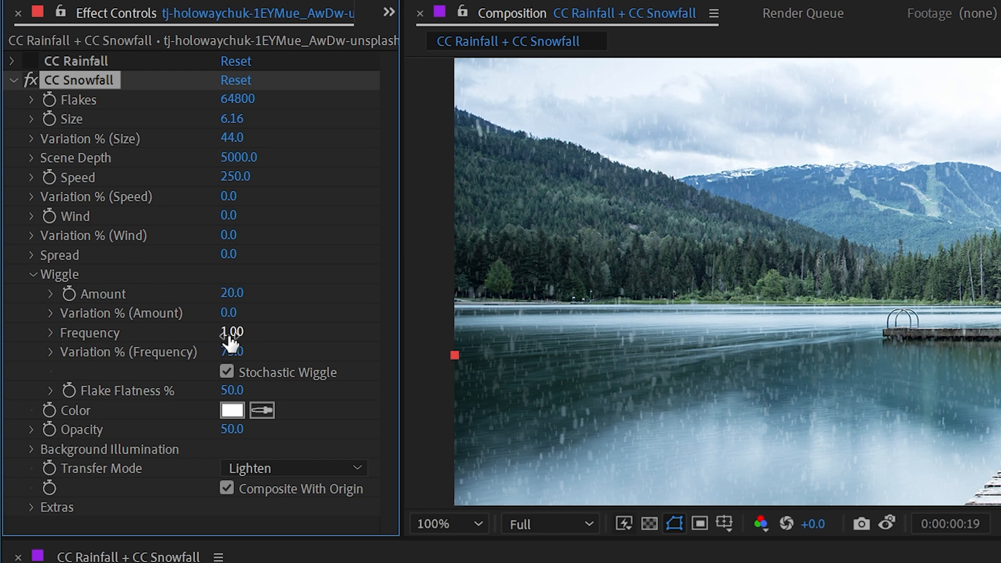
drag(230, 332, 255, 332)
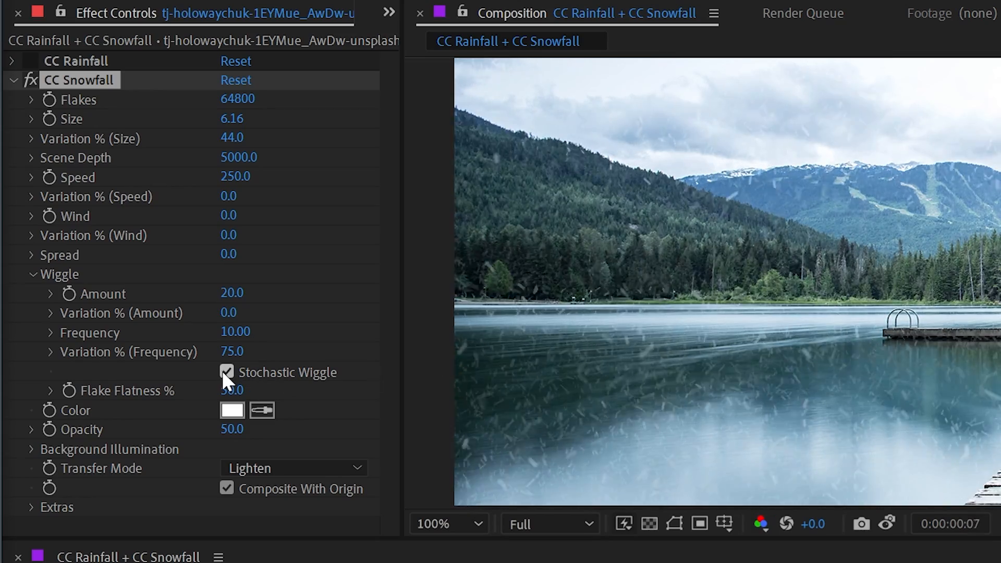
click(227, 372)
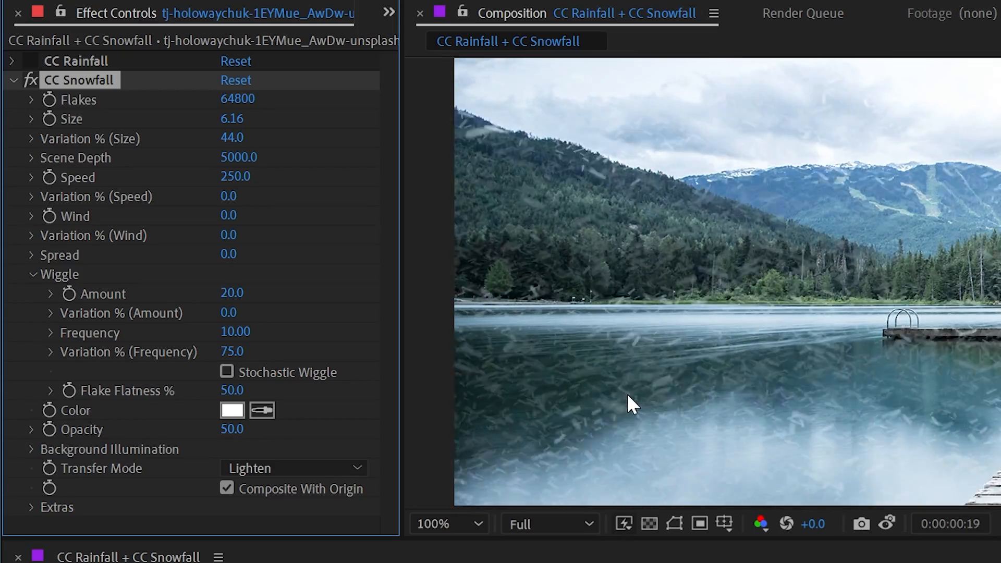
click(226, 372)
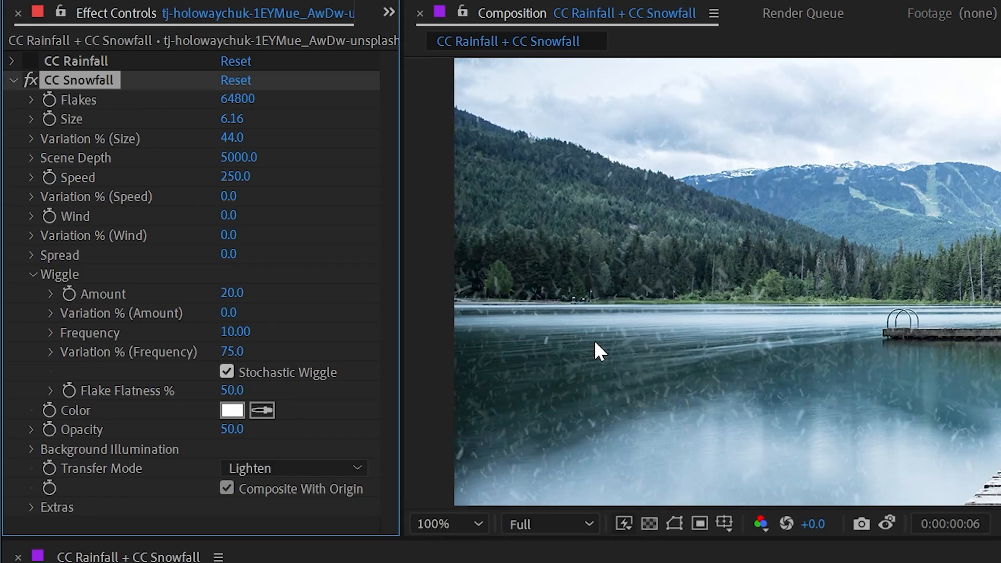
- Collapse Wiggle and set Background Illumination influence to 80%
click(231, 410)
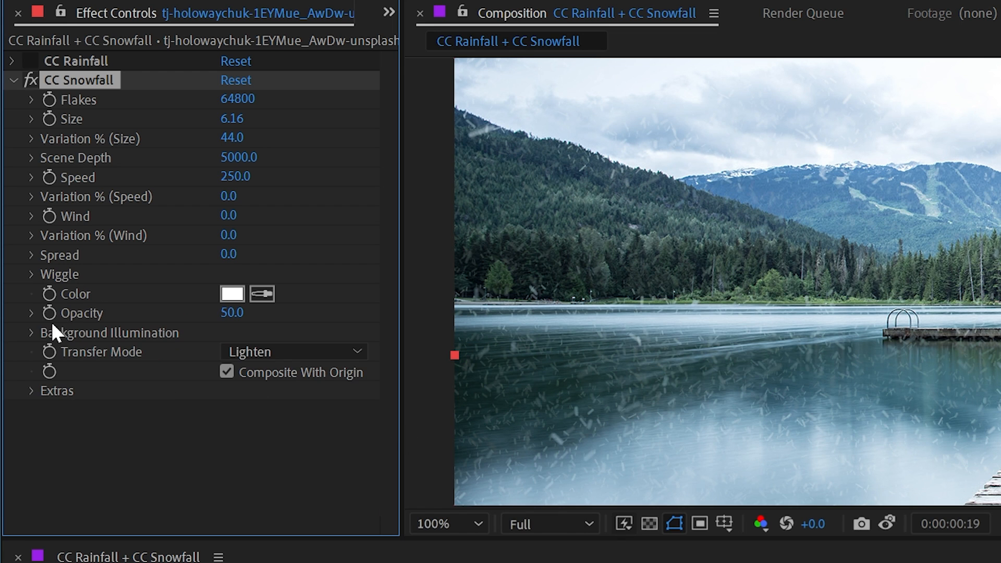
click(30, 332)
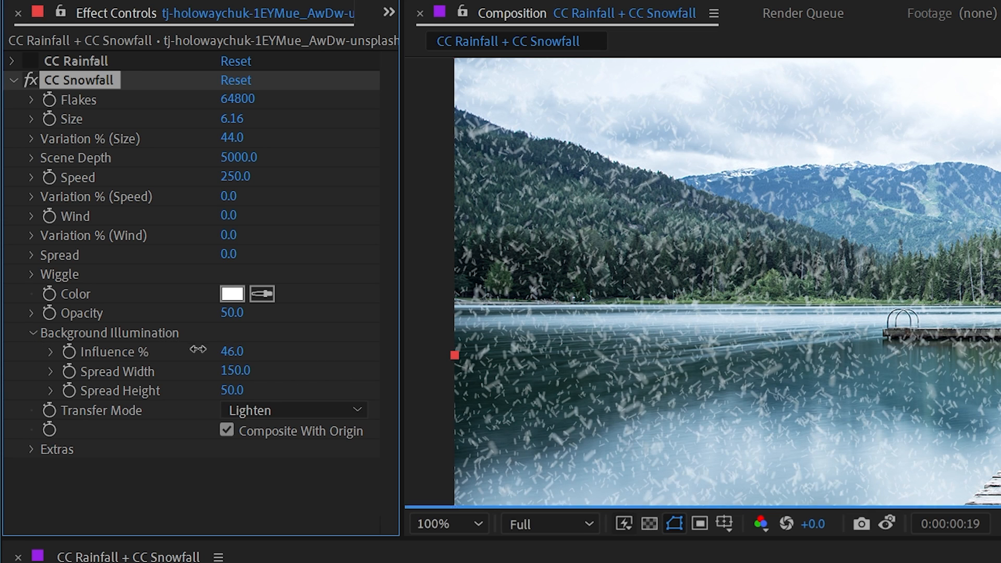
drag(232, 351, 254, 351)
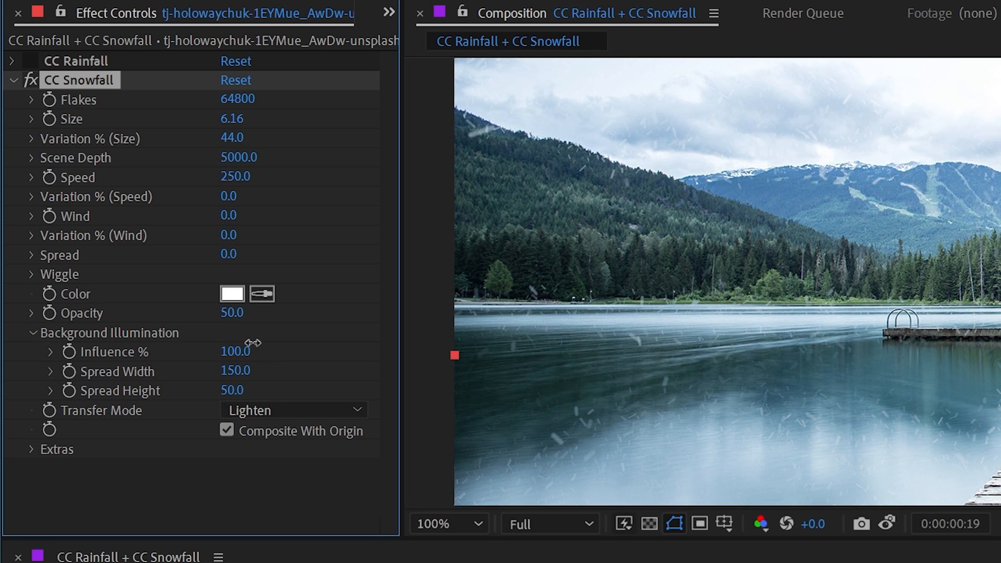
drag(235, 350, 216, 350)
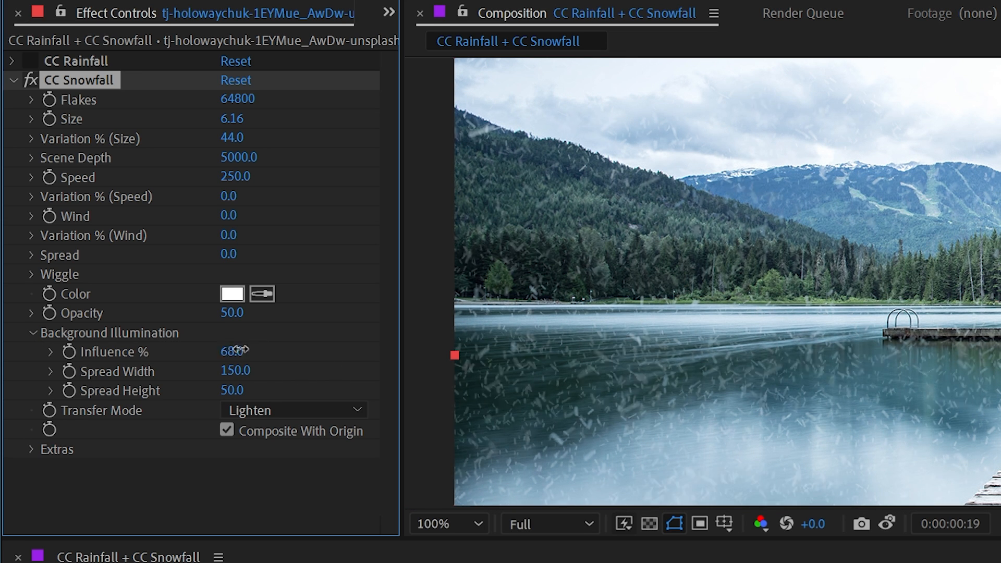
drag(231, 351, 255, 355)
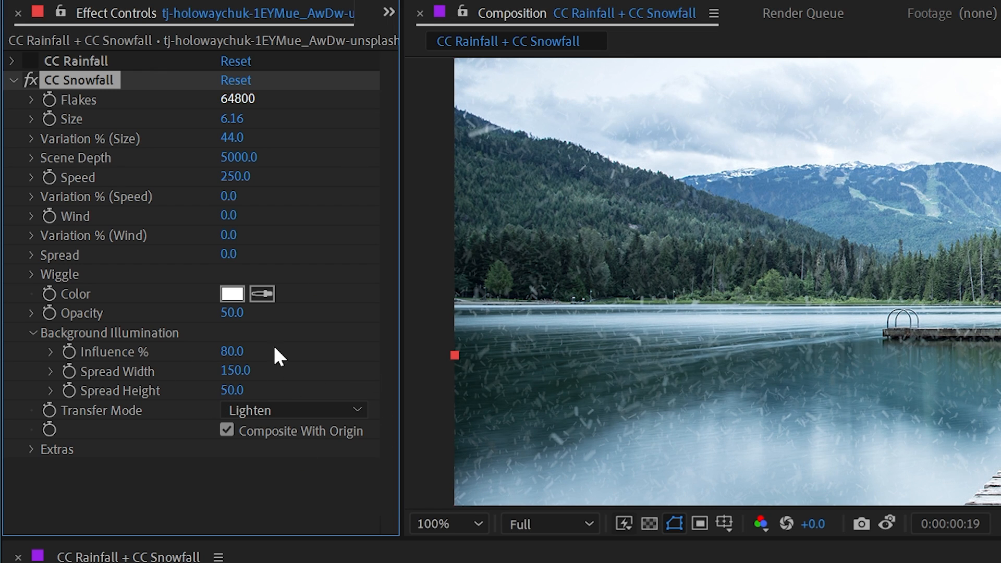
- Try Composite transfer mode, return to Lighten, and expand the Extras settings
click(293, 410)
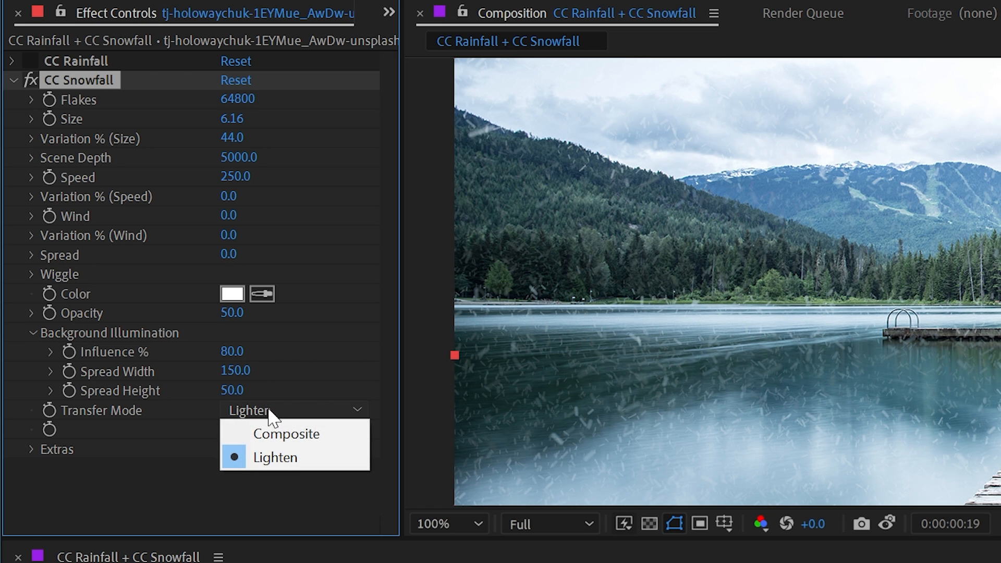
click(285, 433)
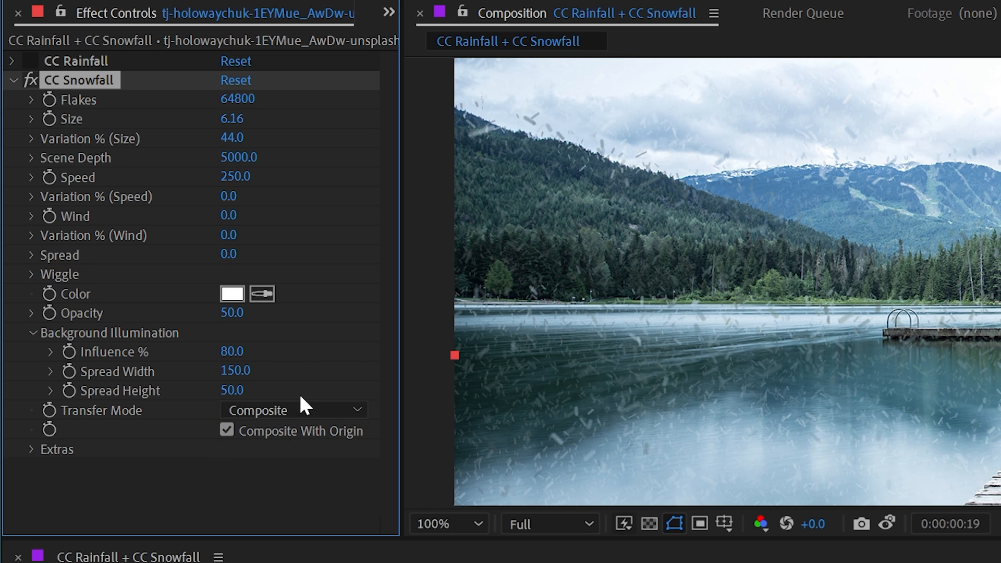
click(221, 430)
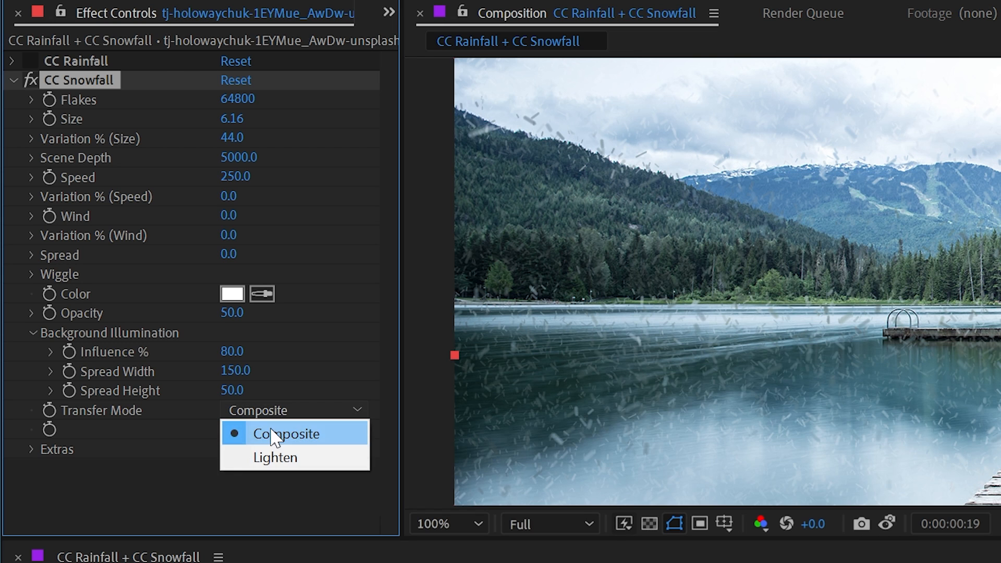
click(275, 457)
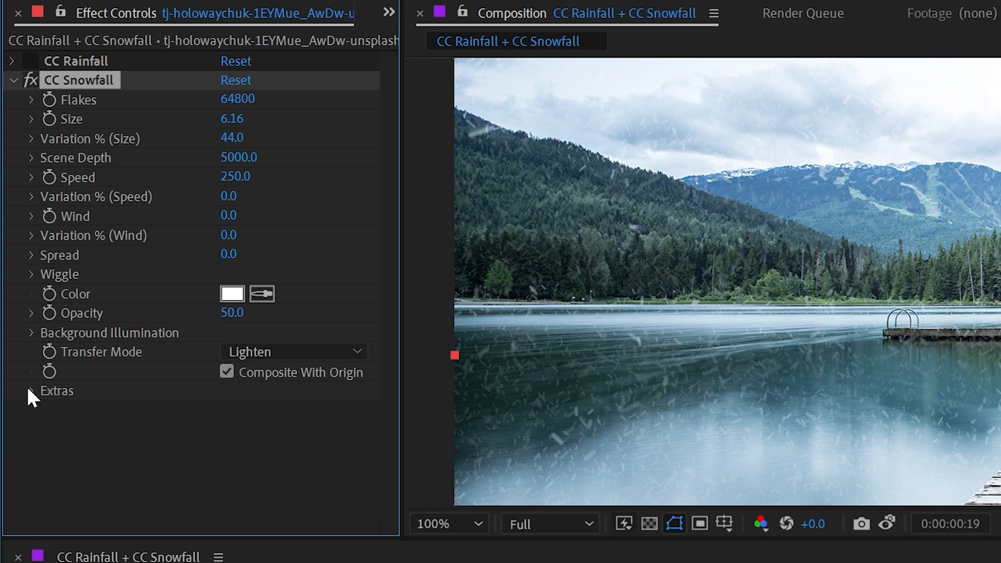
click(30, 389)
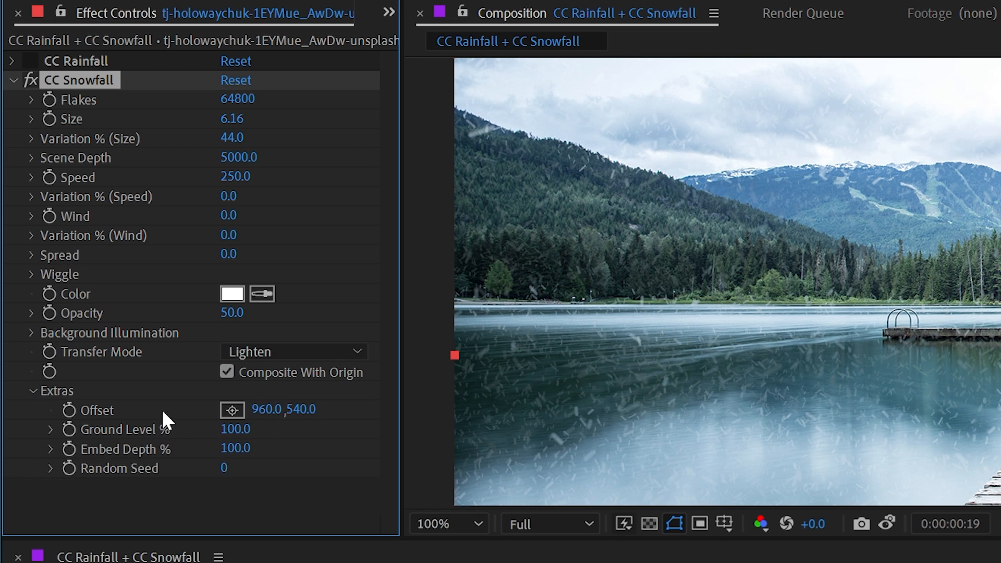